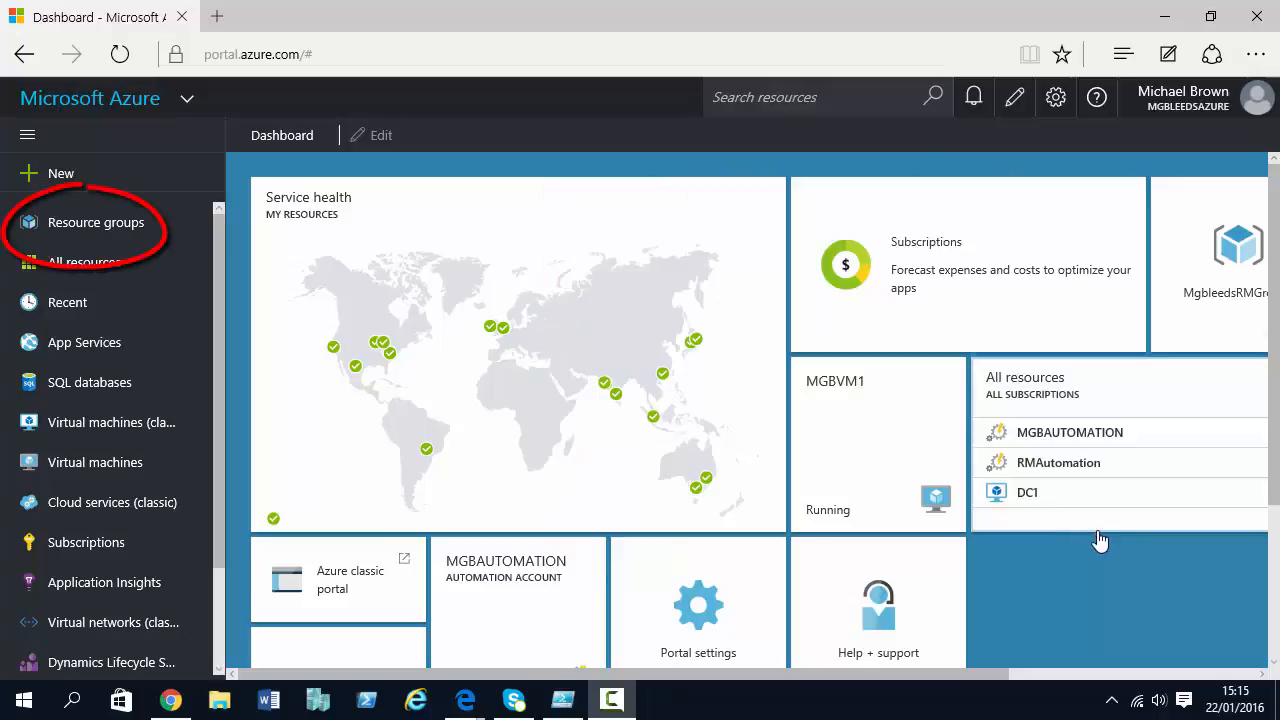
mouse_move(113, 232)
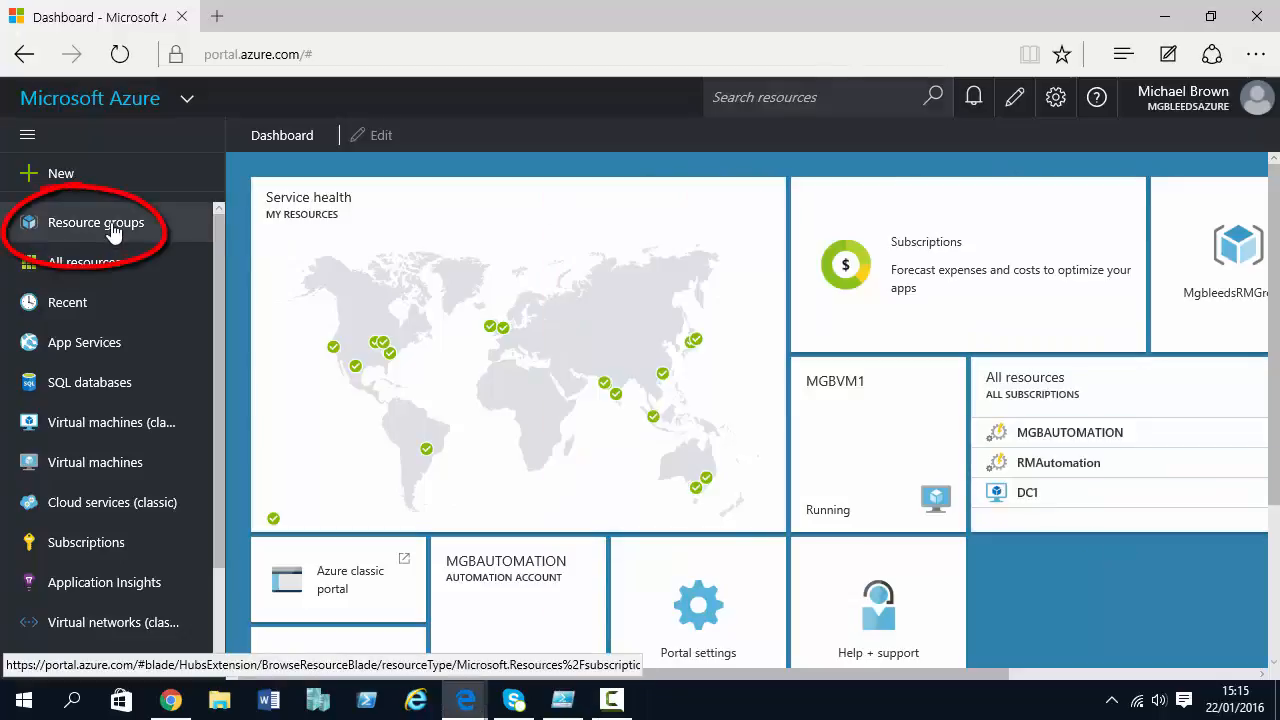
Show the Resource groups list with all seven groups by subscription and location.
click(96, 222)
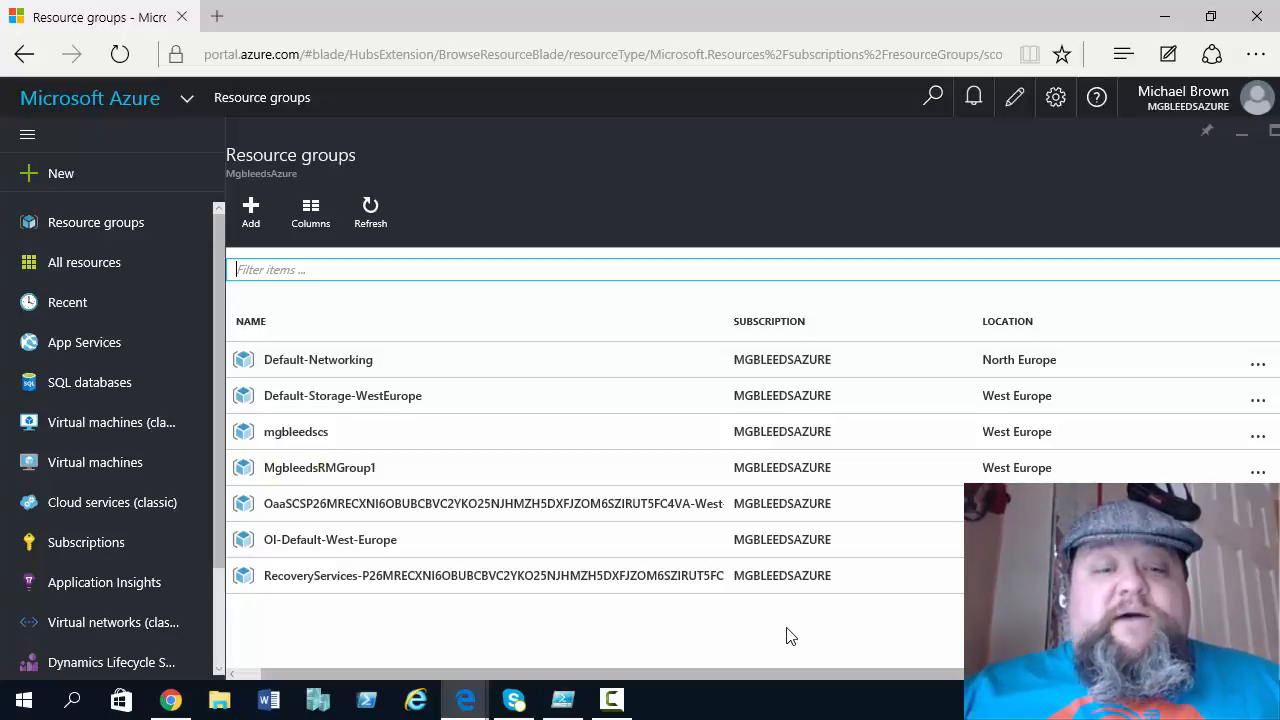
mouse_move(300, 457)
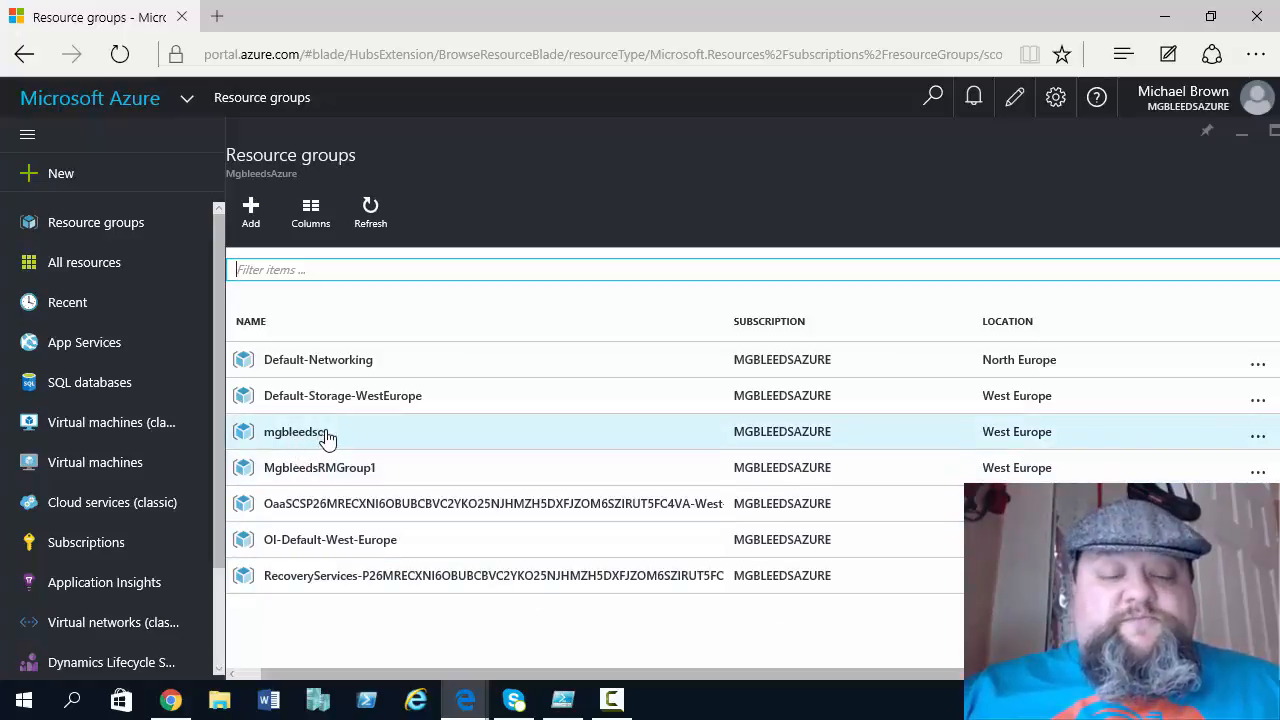
Open the mgbleedscs resource group and its Settings, browsing the resources list.
click(296, 431)
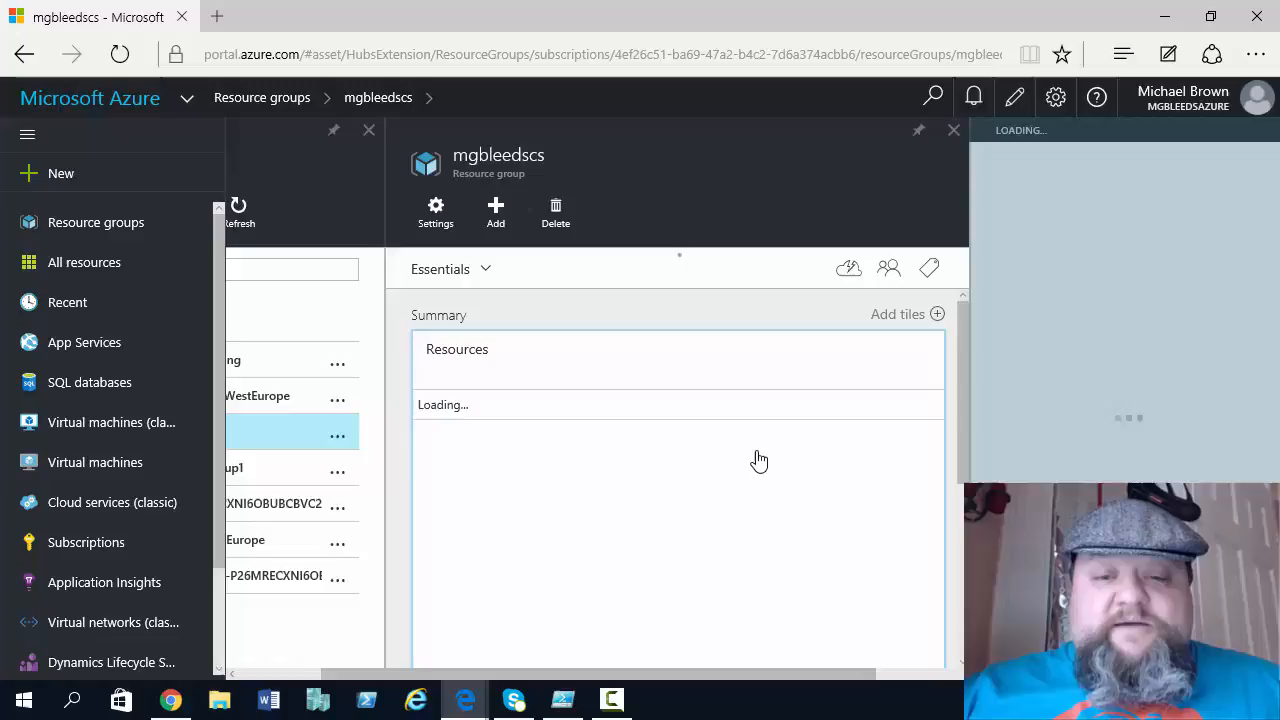
click(435, 210)
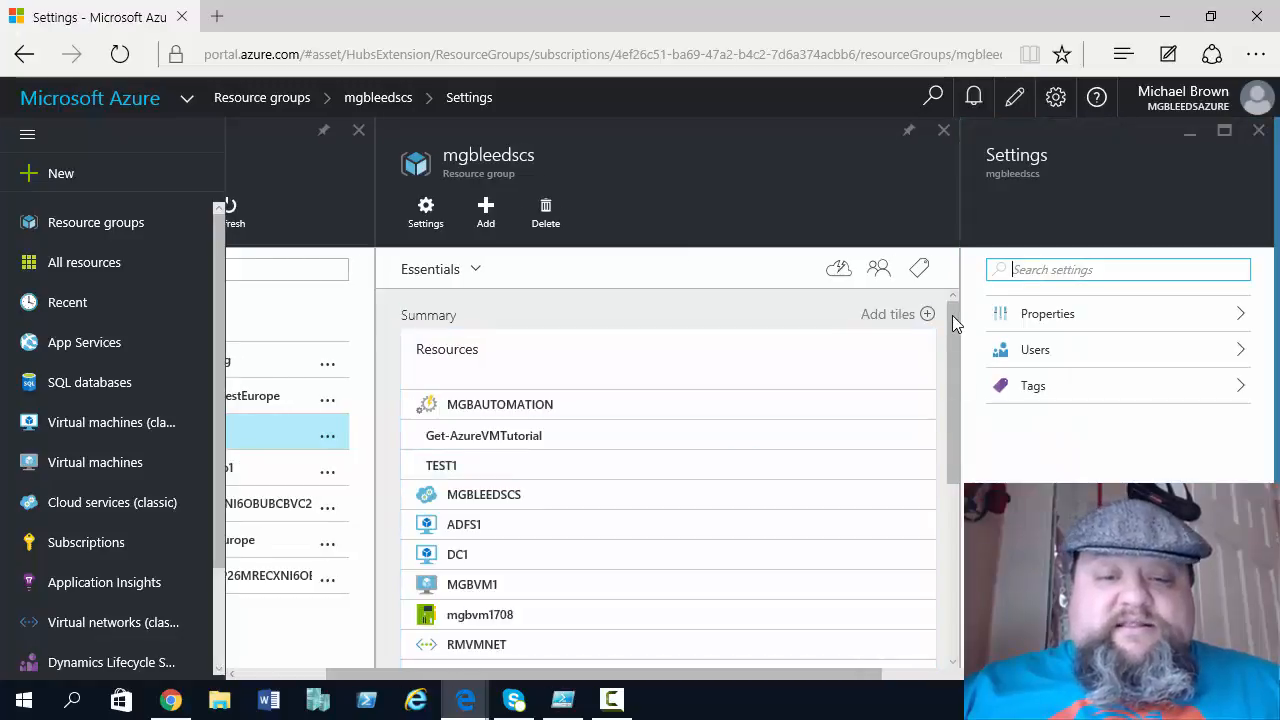
scroll(down, 3)
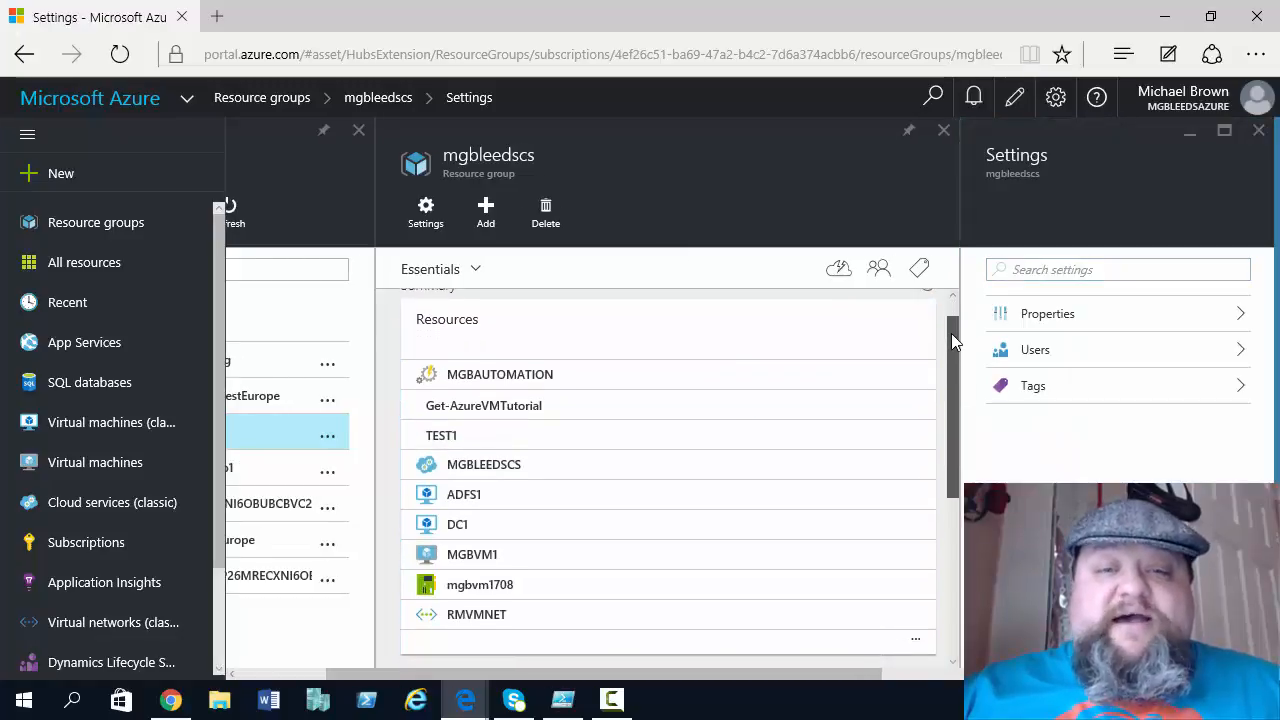
scroll(down, 3)
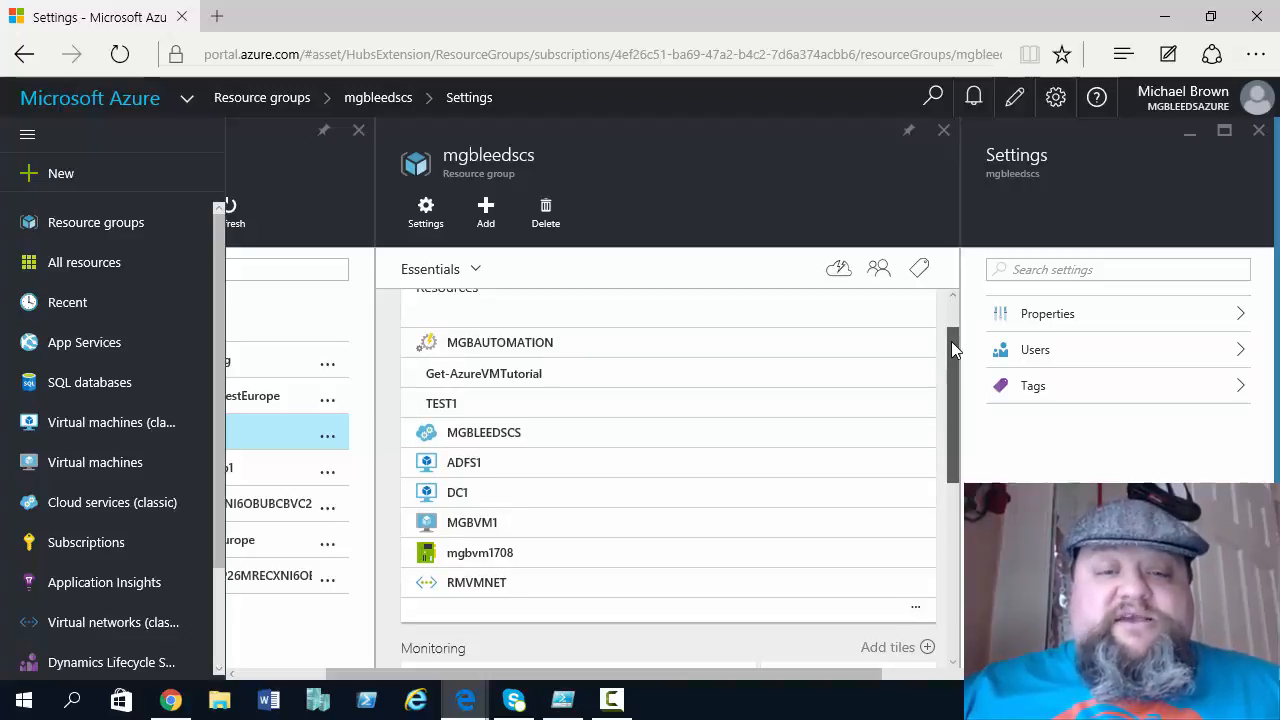
scroll(up, 3)
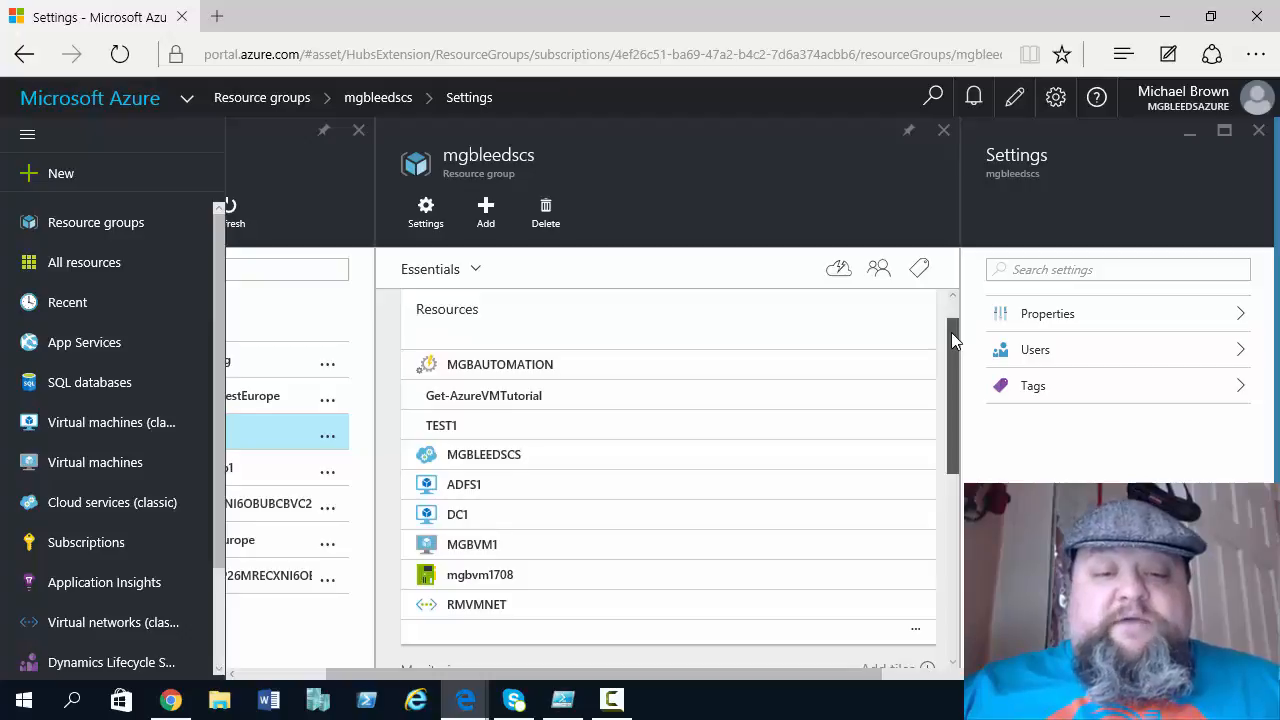
Review the group's monitoring events, alert rules and billing cost tiles.
scroll(down, 3)
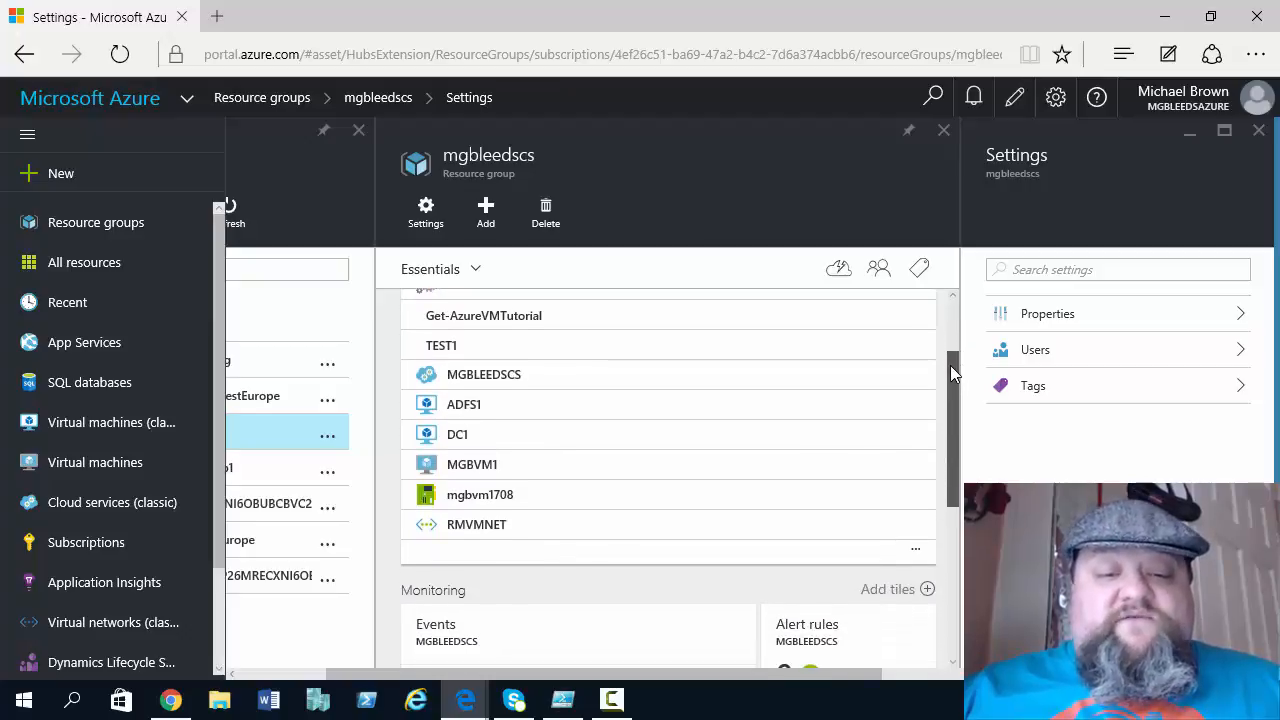
scroll(down, 3)
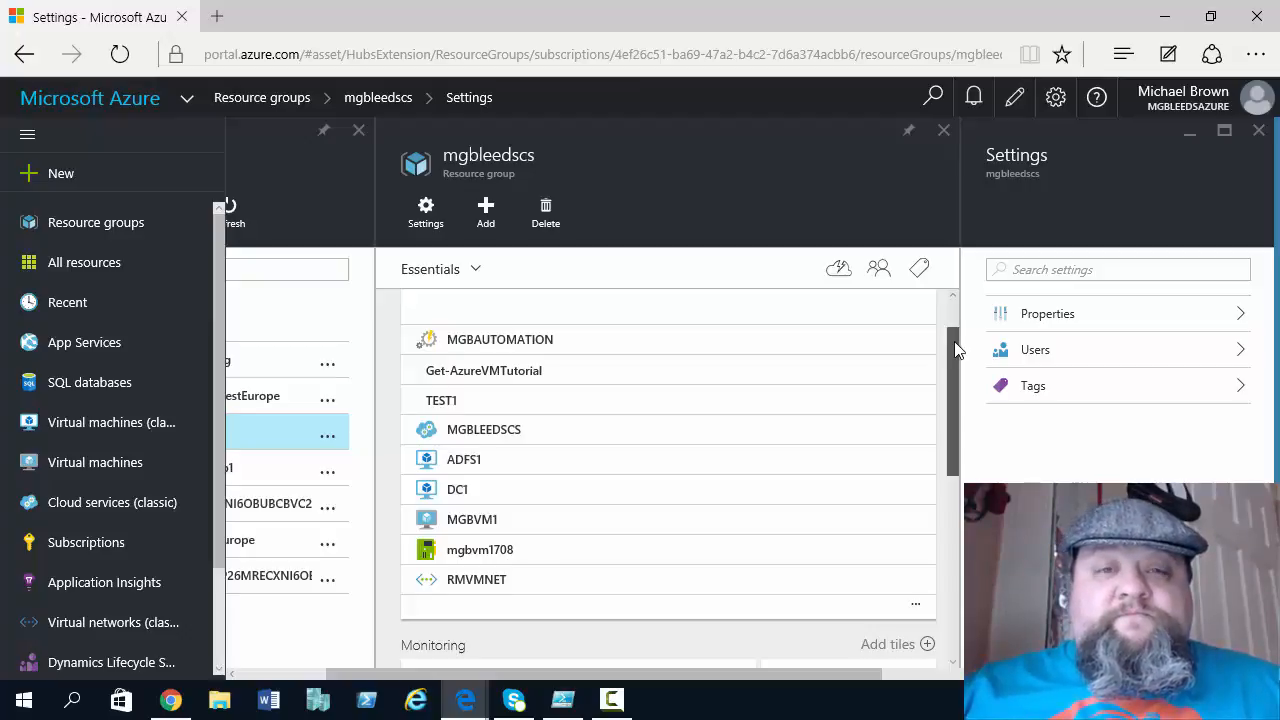
scroll(down, 3)
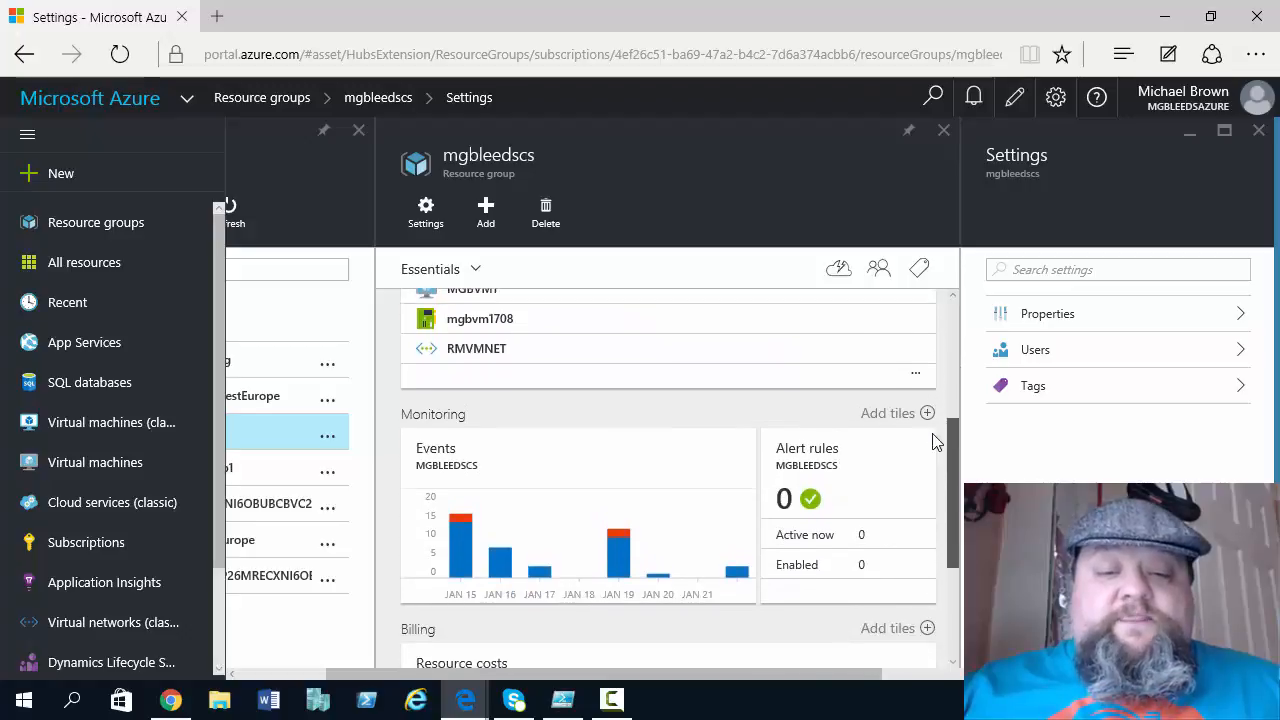
scroll(down, 3)
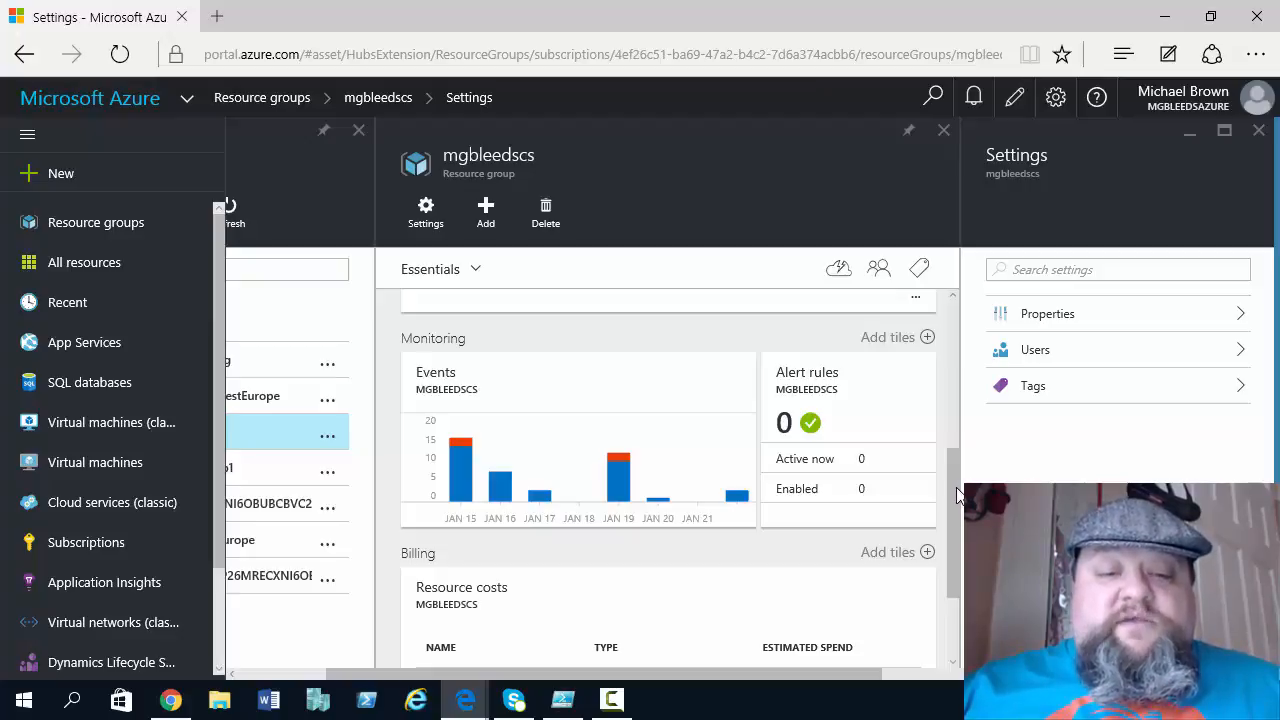
mouse_move(725, 455)
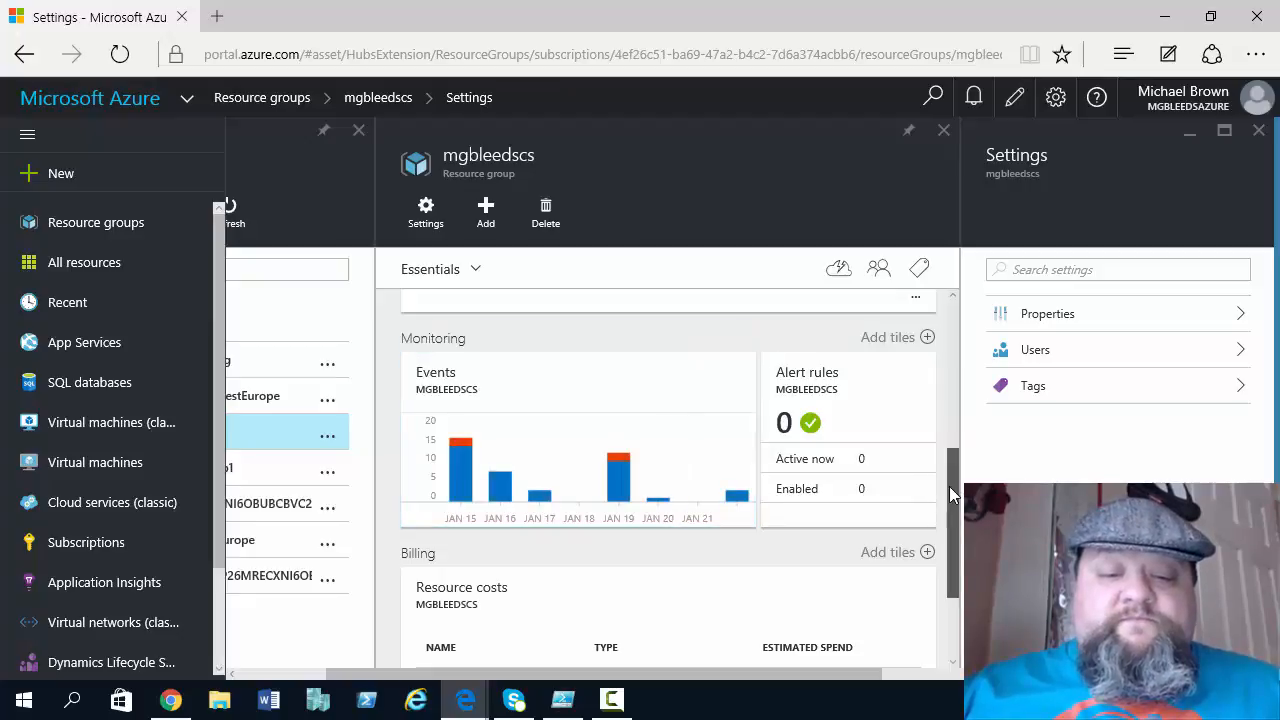
scroll(down, 3)
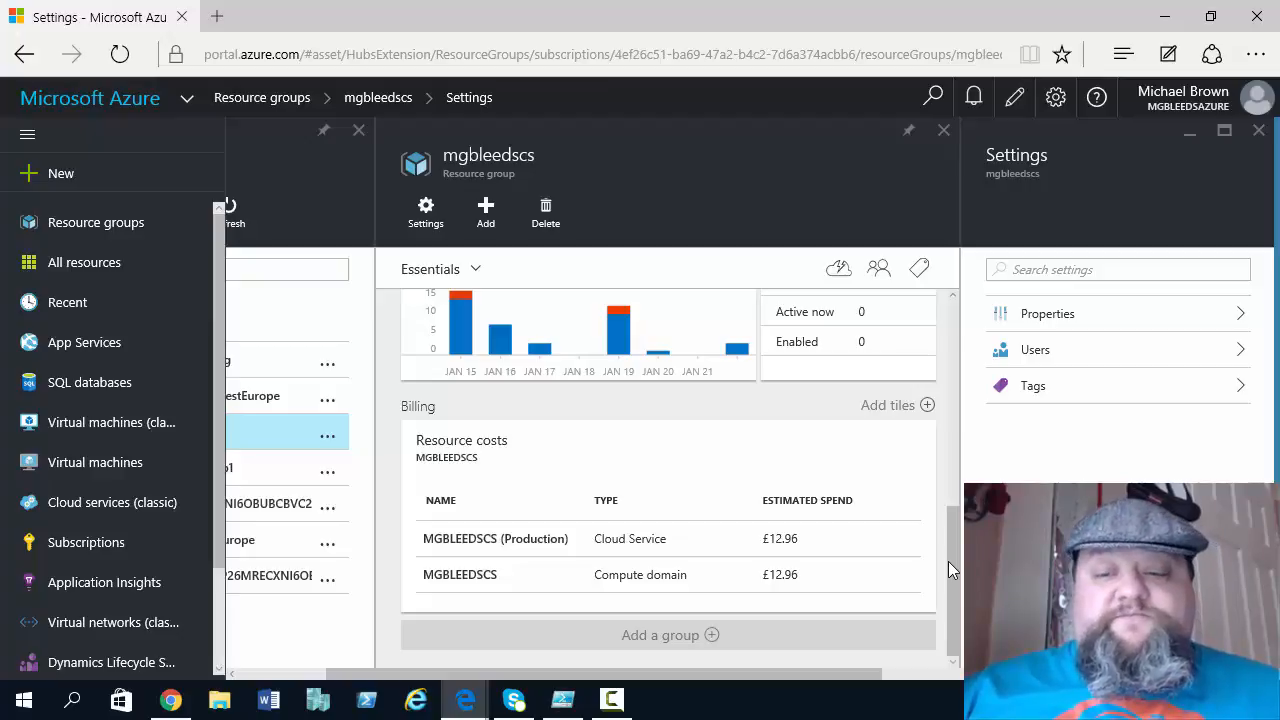
scroll(up, 3)
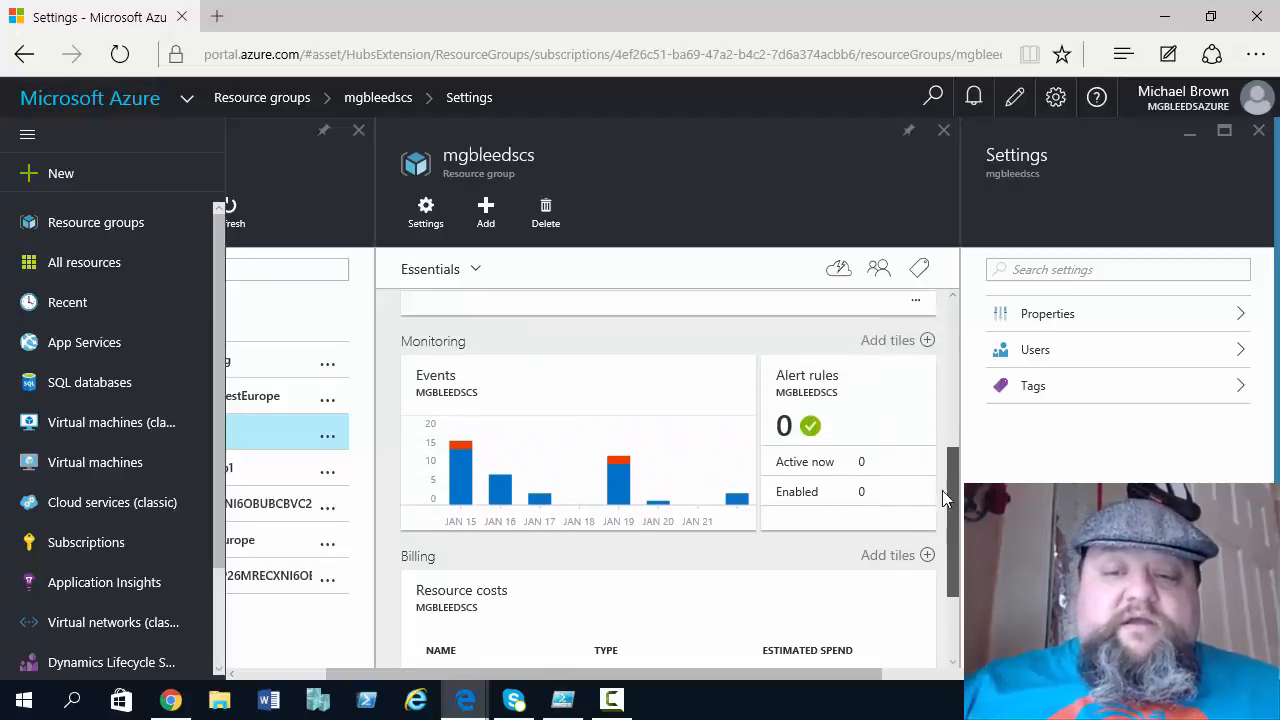
scroll(up, 3)
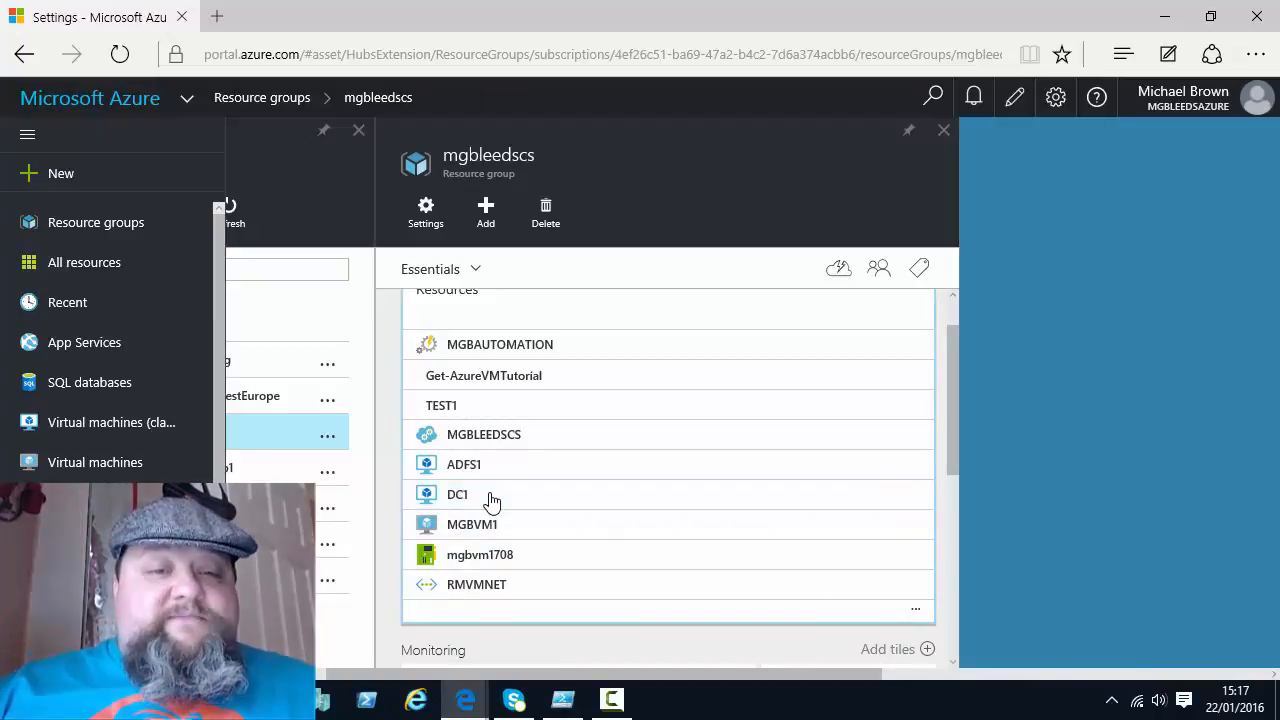
View the stopped DC1 classic VM's details and all settings, then return to mgbleedscs.
click(457, 493)
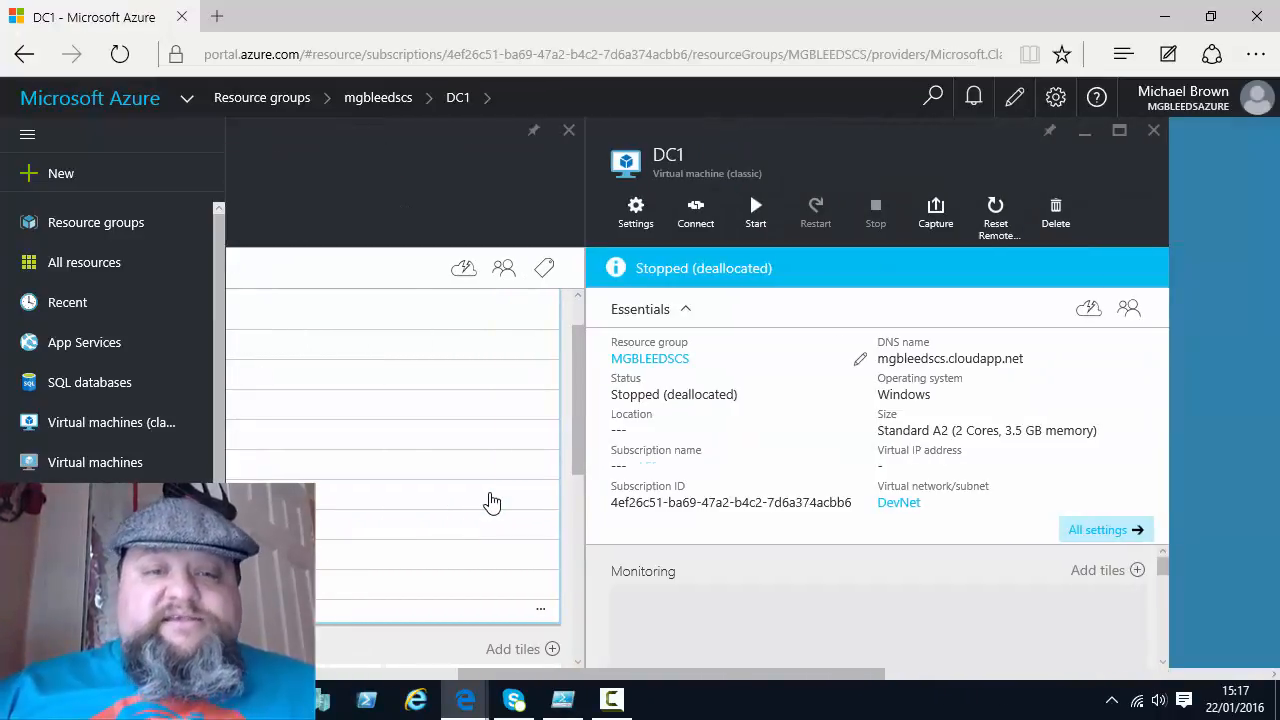
click(635, 213)
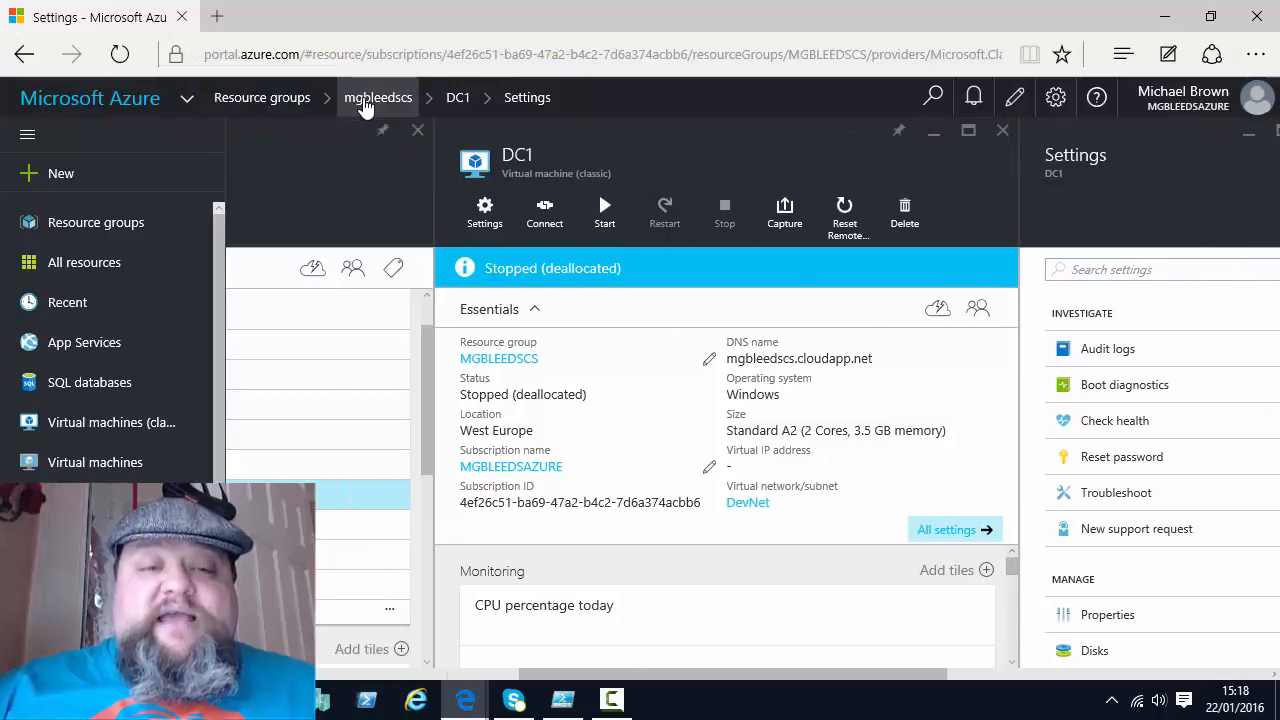
click(378, 97)
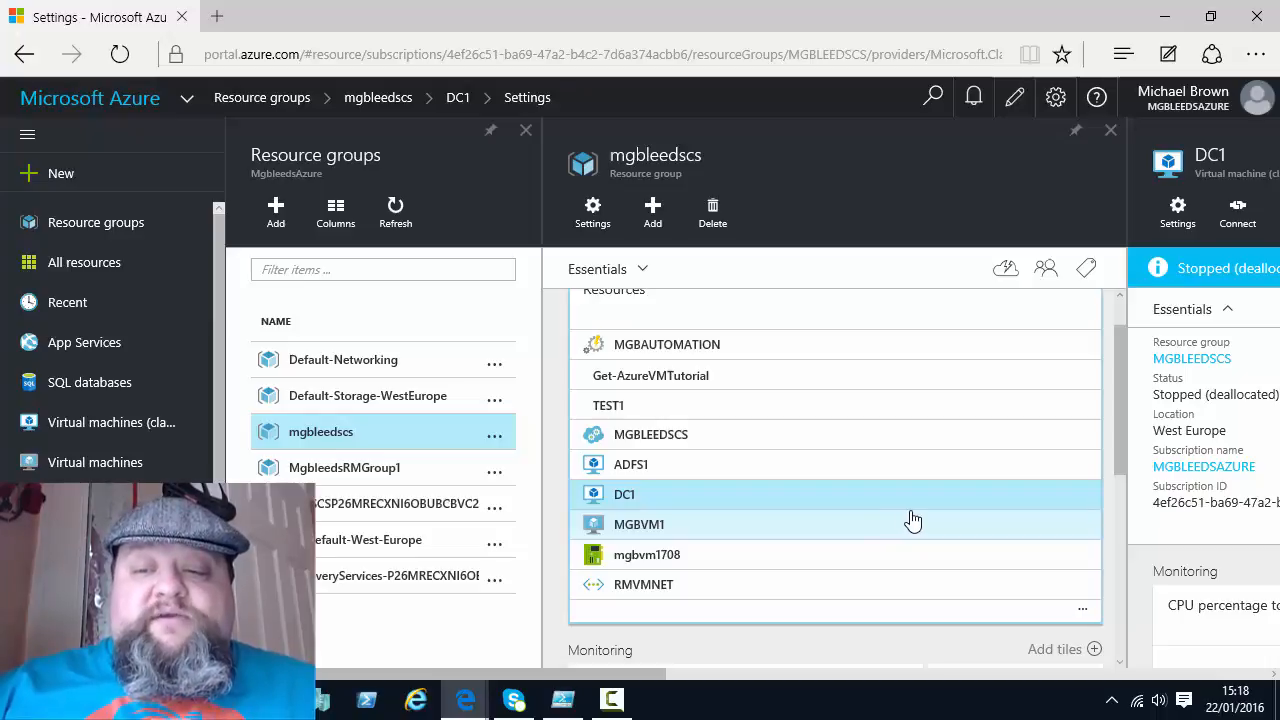
mouse_move(1093, 334)
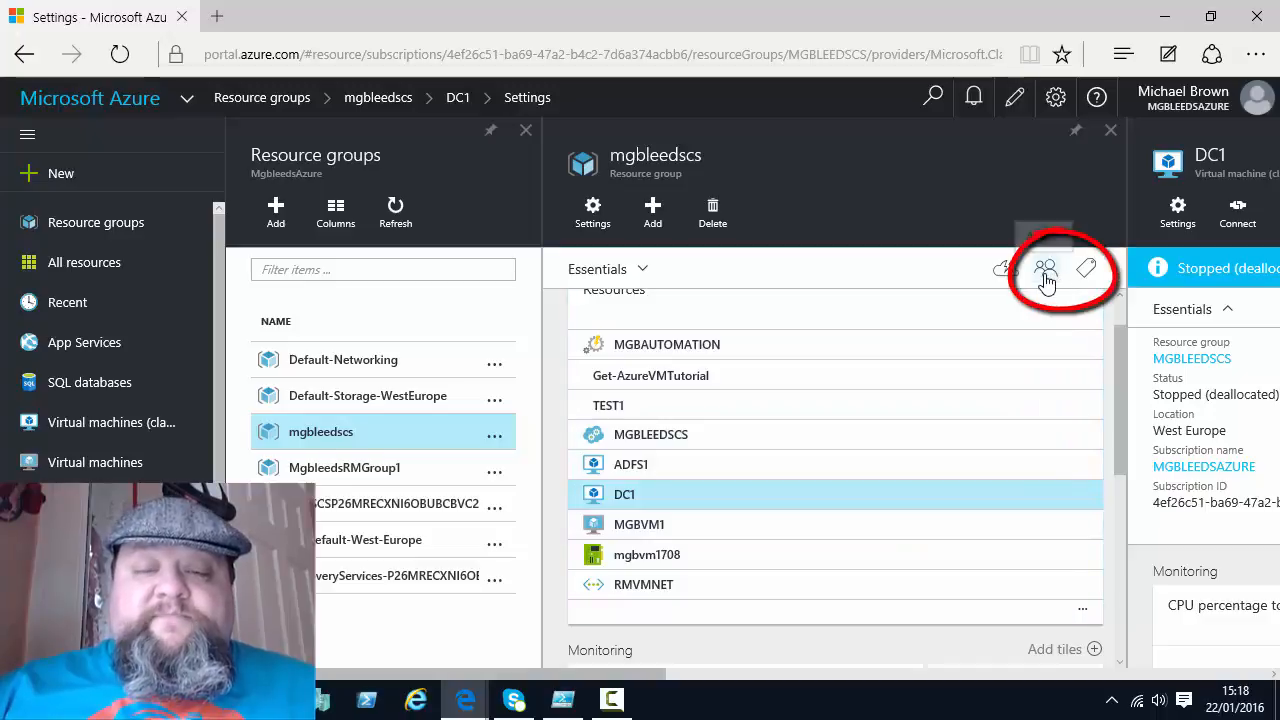
Open the mgbleedscs Users blade listing five users or groups with their roles.
click(1045, 267)
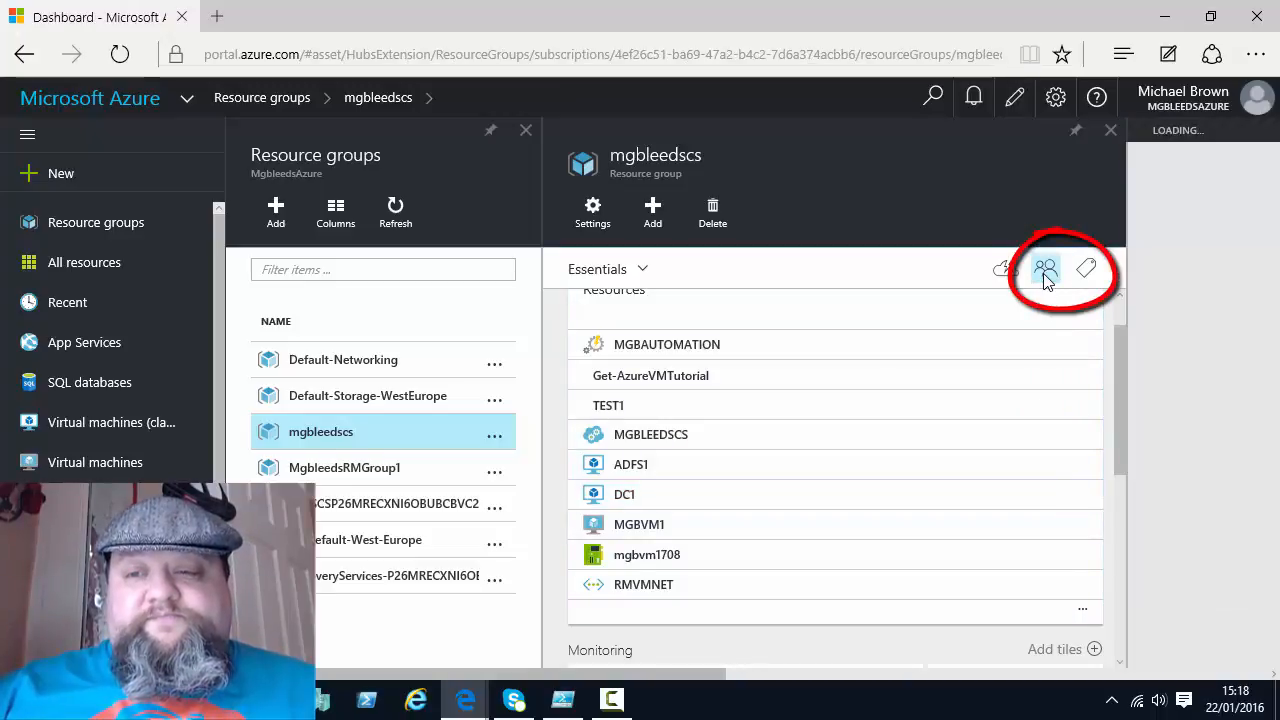
click(1044, 268)
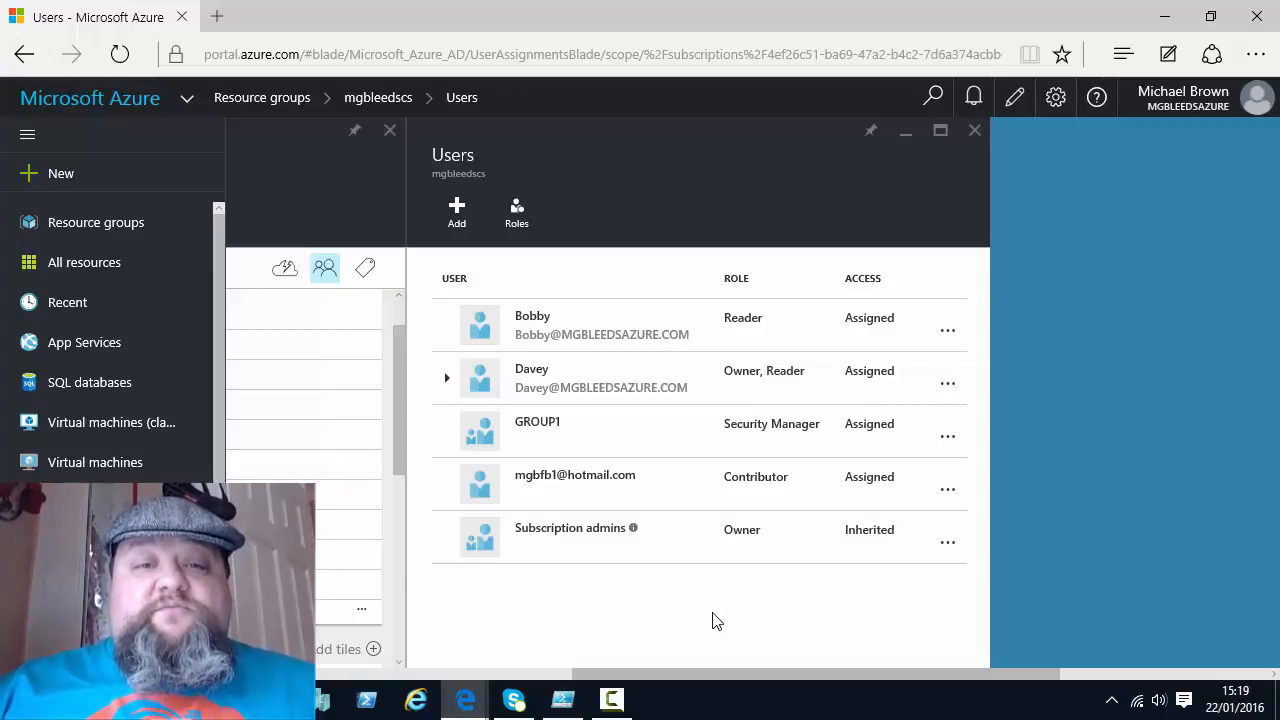
mouse_move(840, 247)
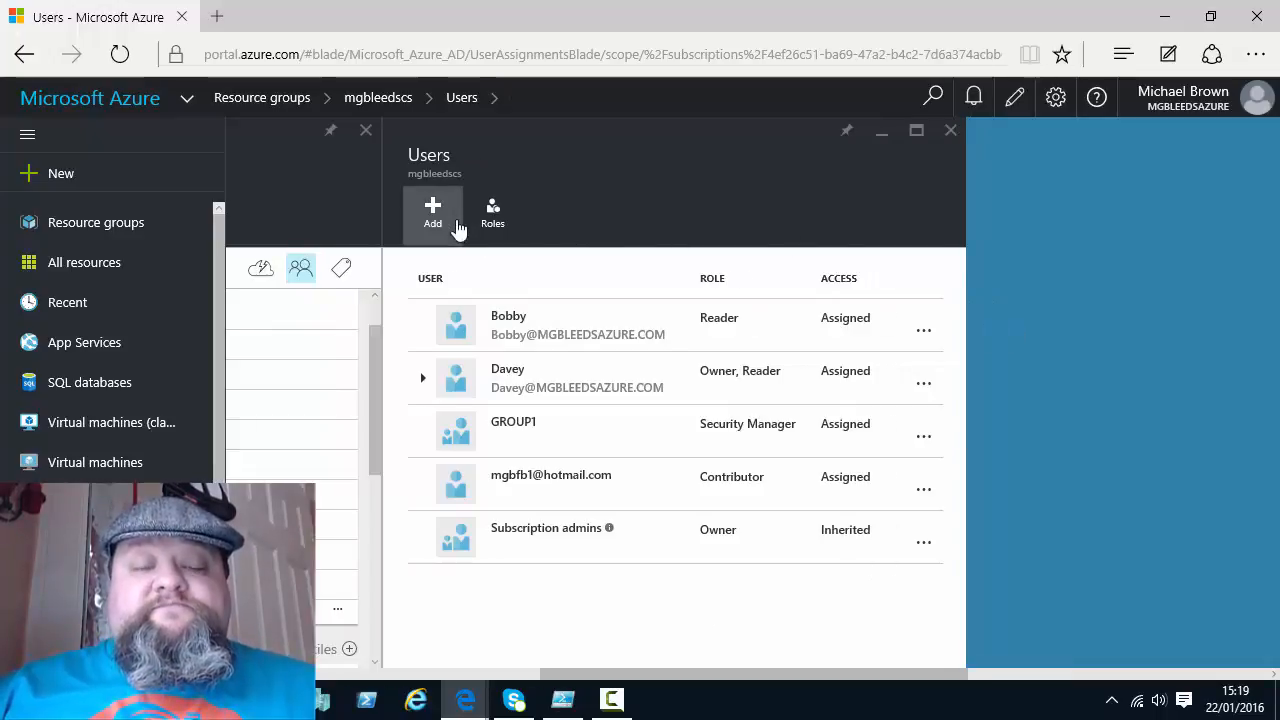
Start adding access to mgbleedscs and choose the Reader role.
click(432, 213)
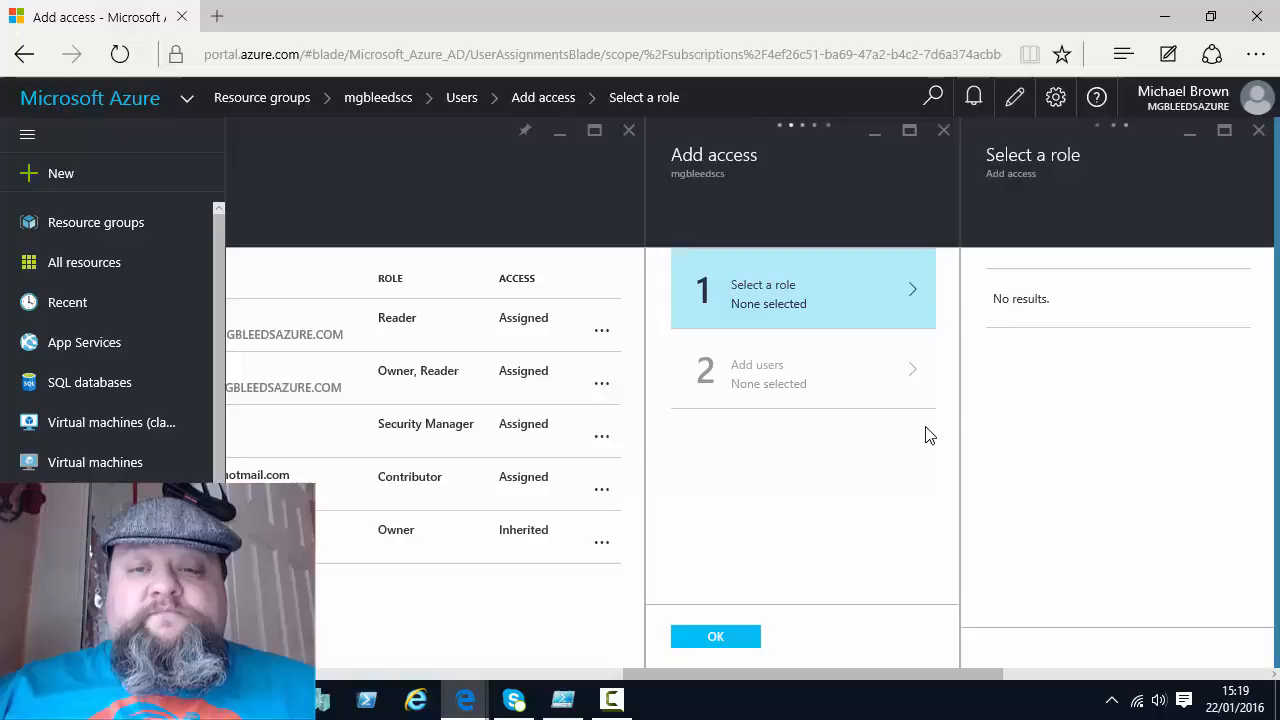
click(803, 288)
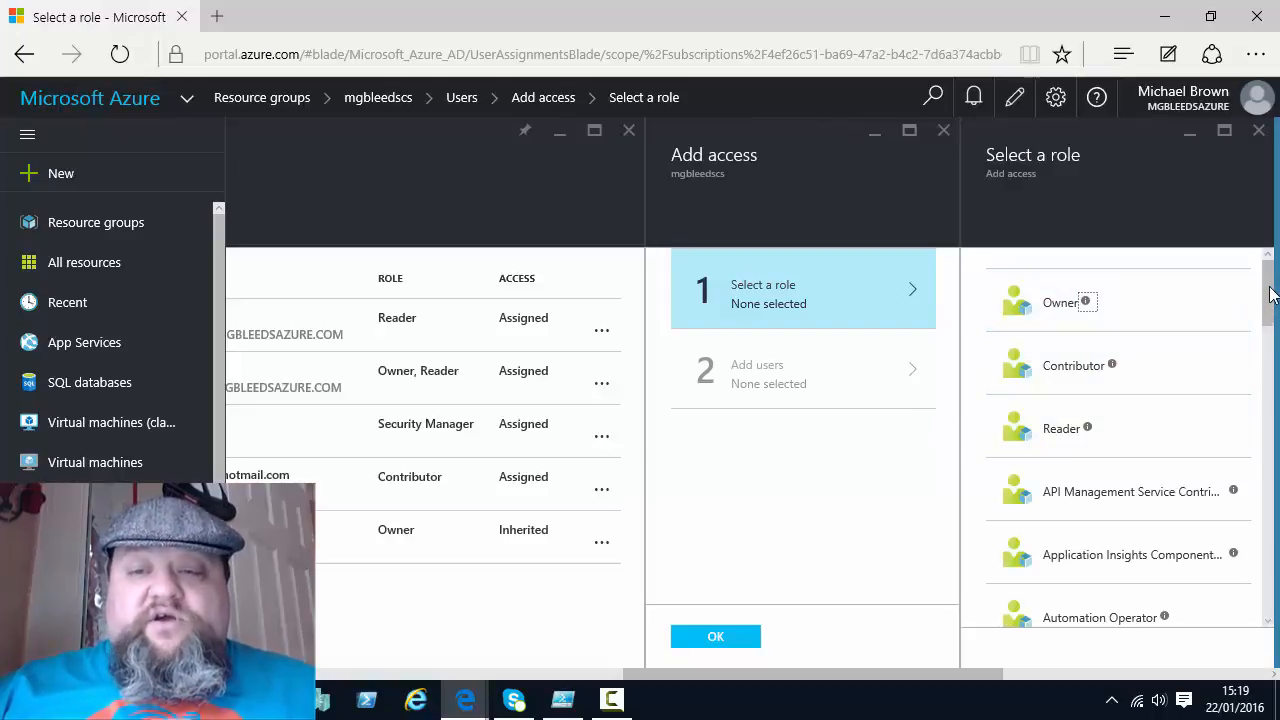
scroll(down, 3)
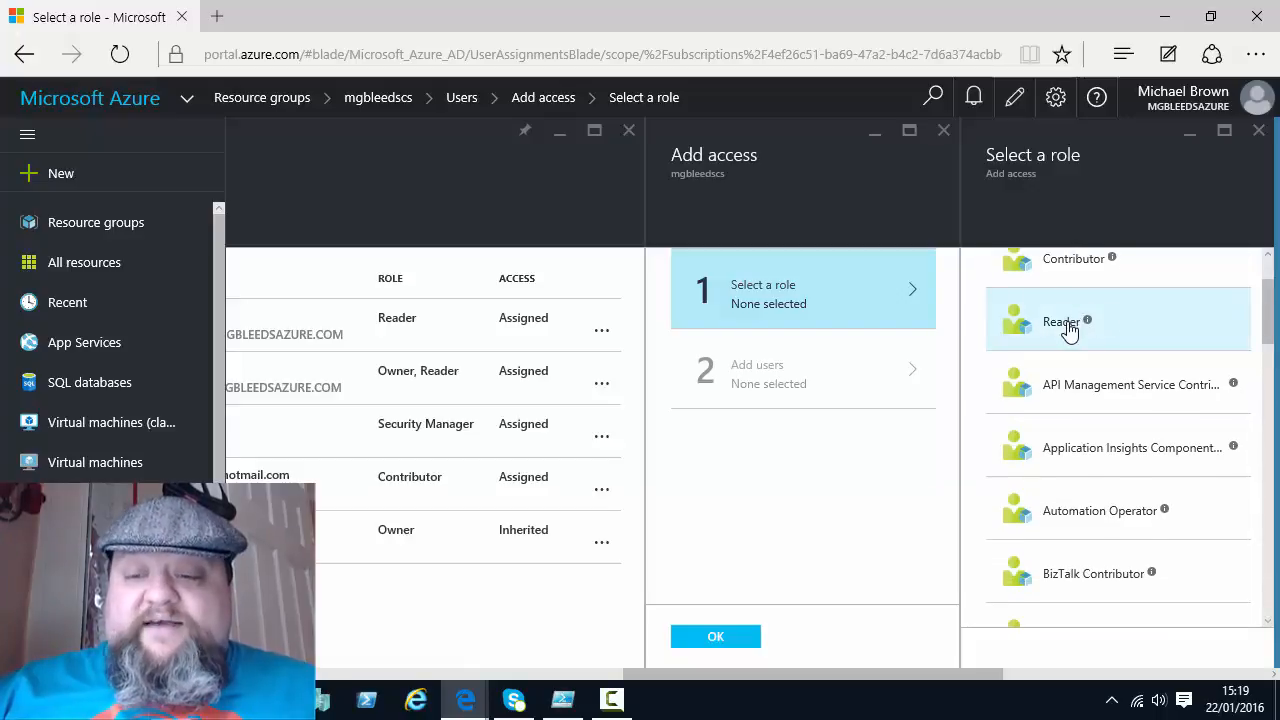
click(1061, 322)
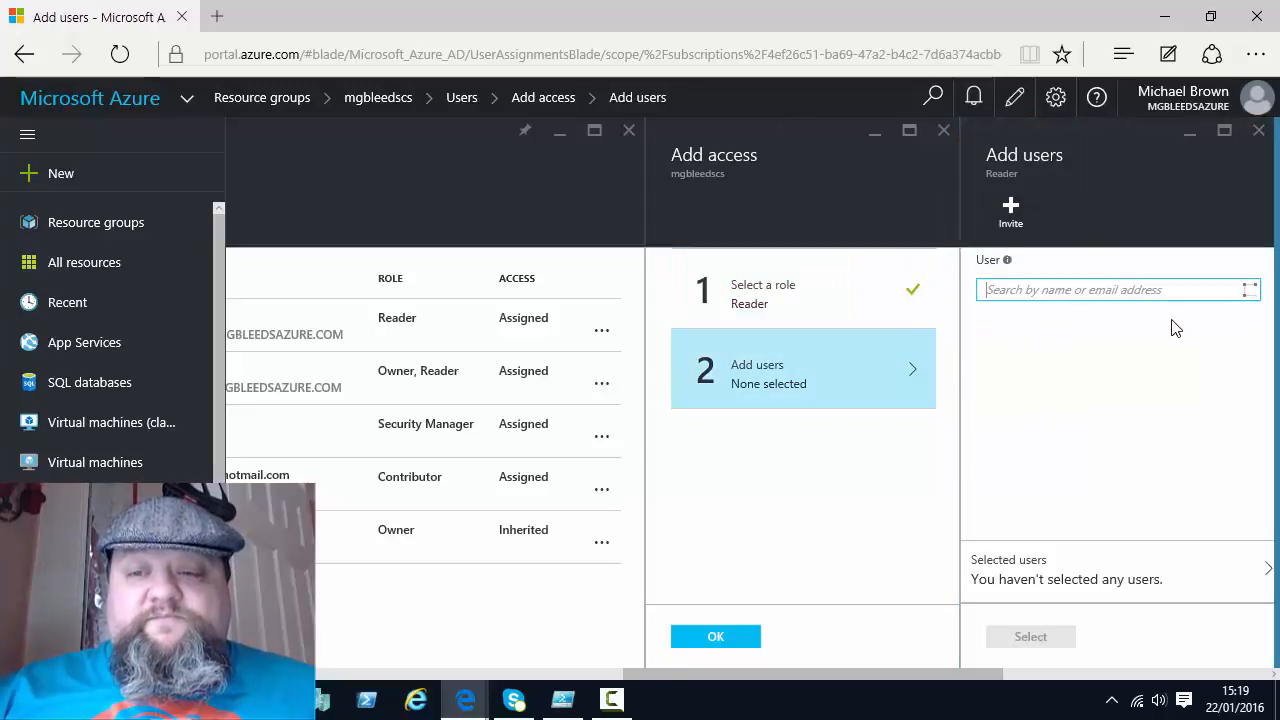
Browse the directory list of users available to add.
click(1115, 289)
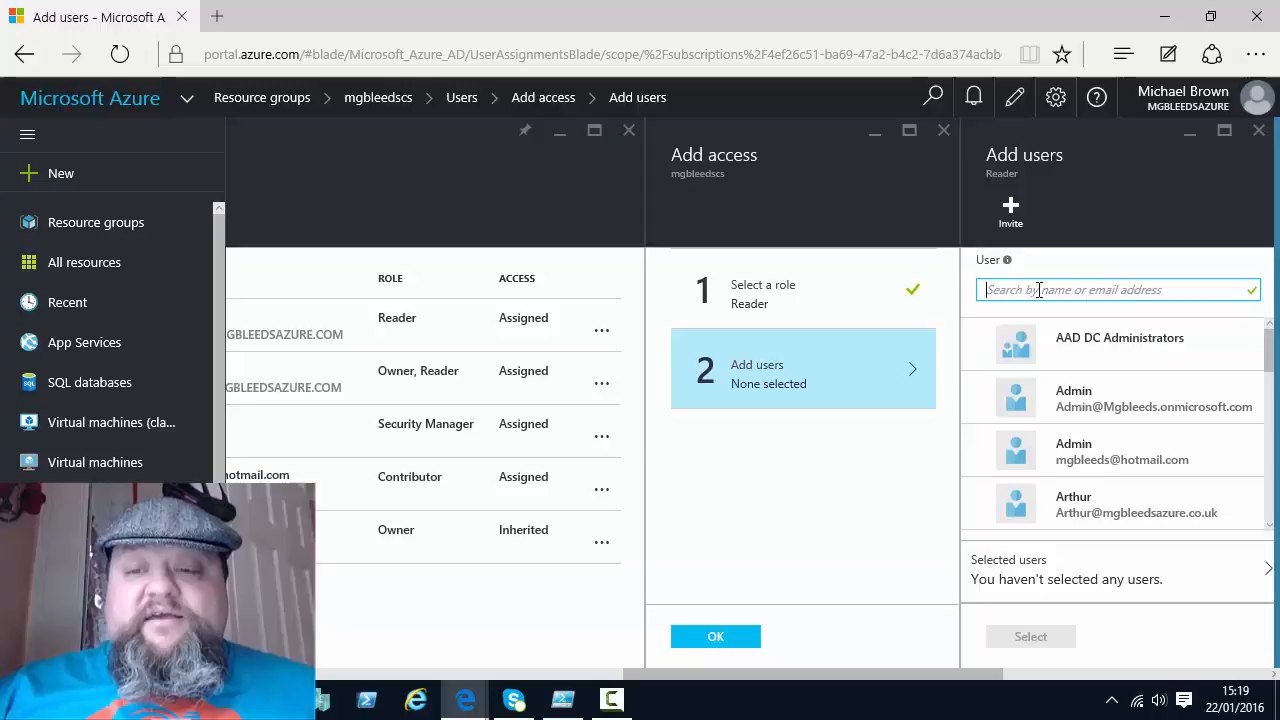
click(1119, 343)
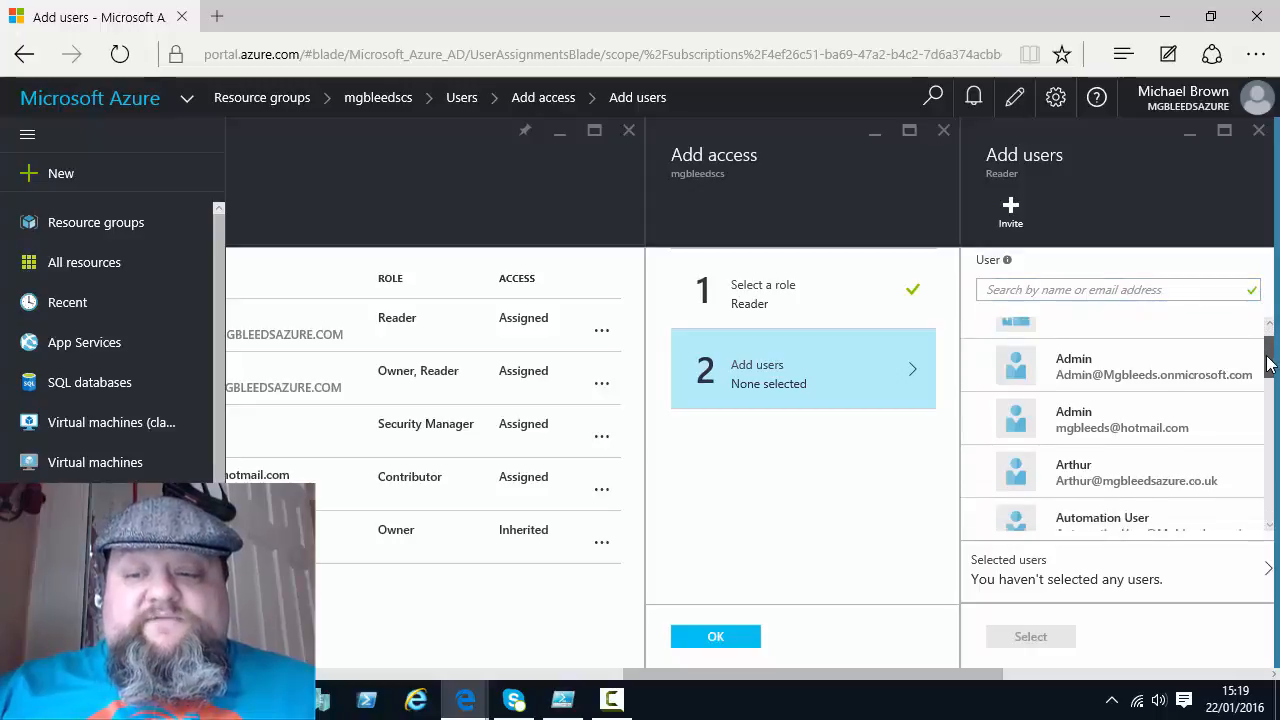
scroll(down, 3)
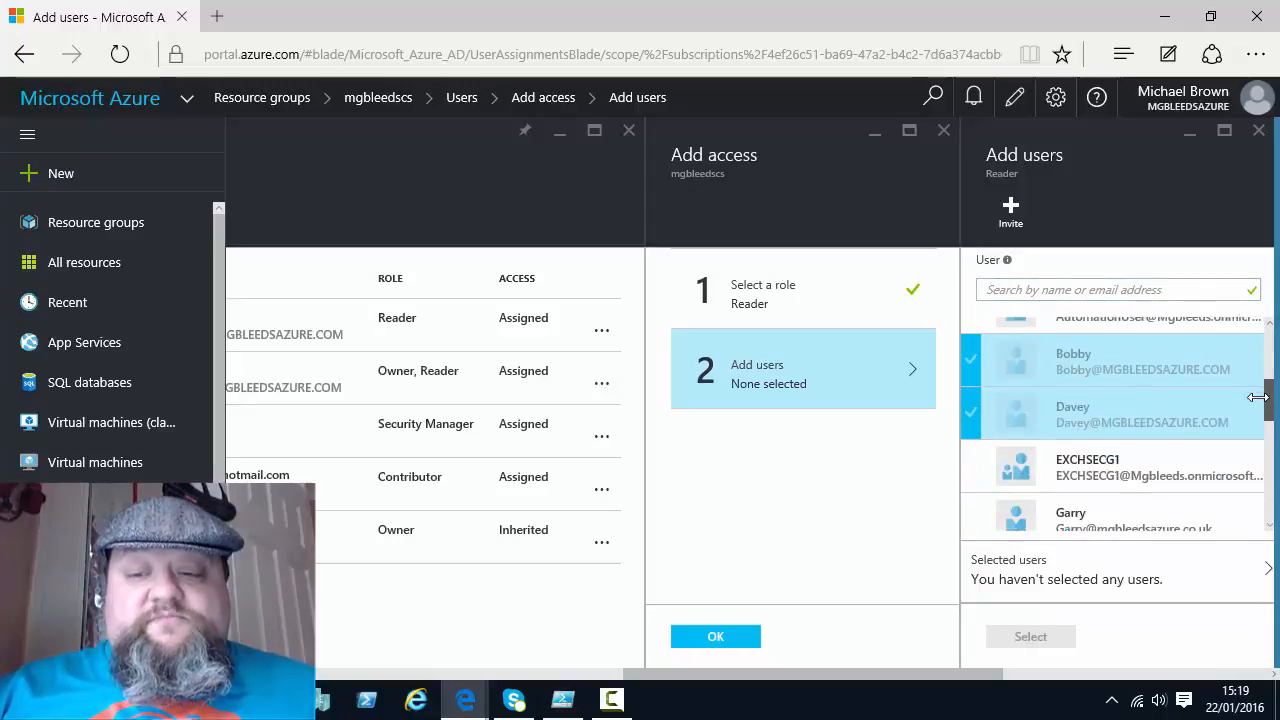
scroll(down, 3)
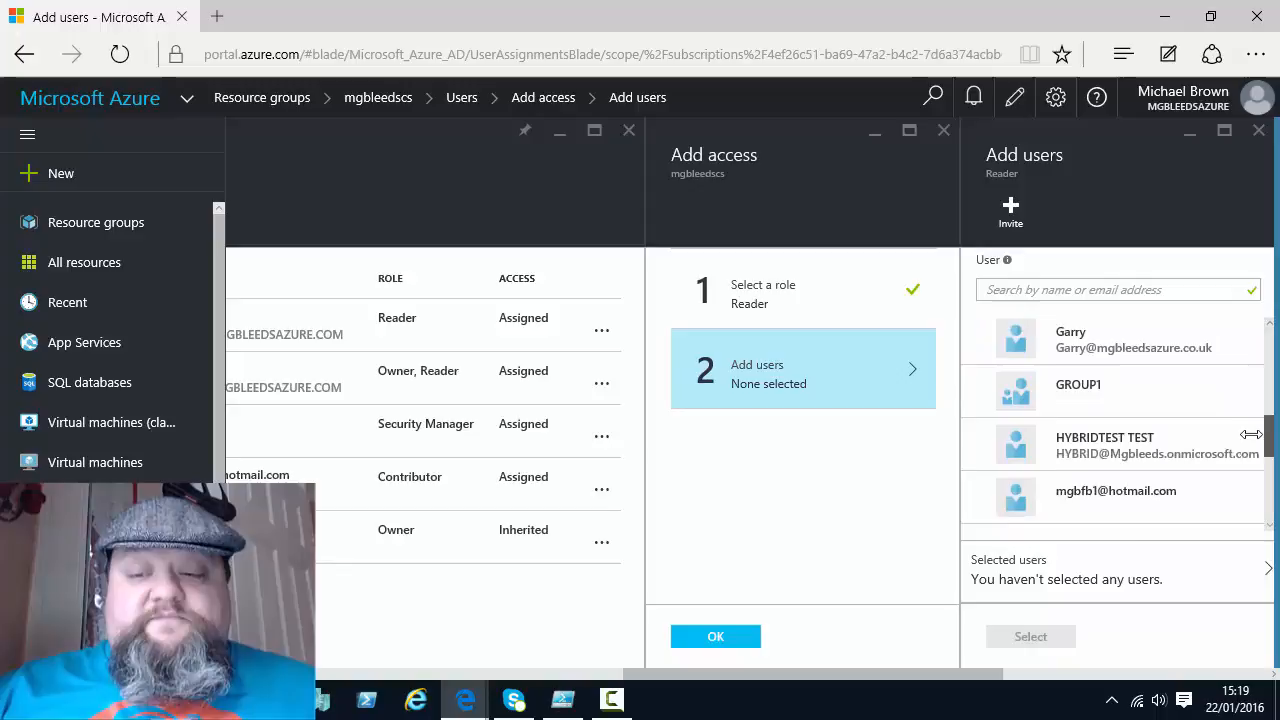
scroll(down, 3)
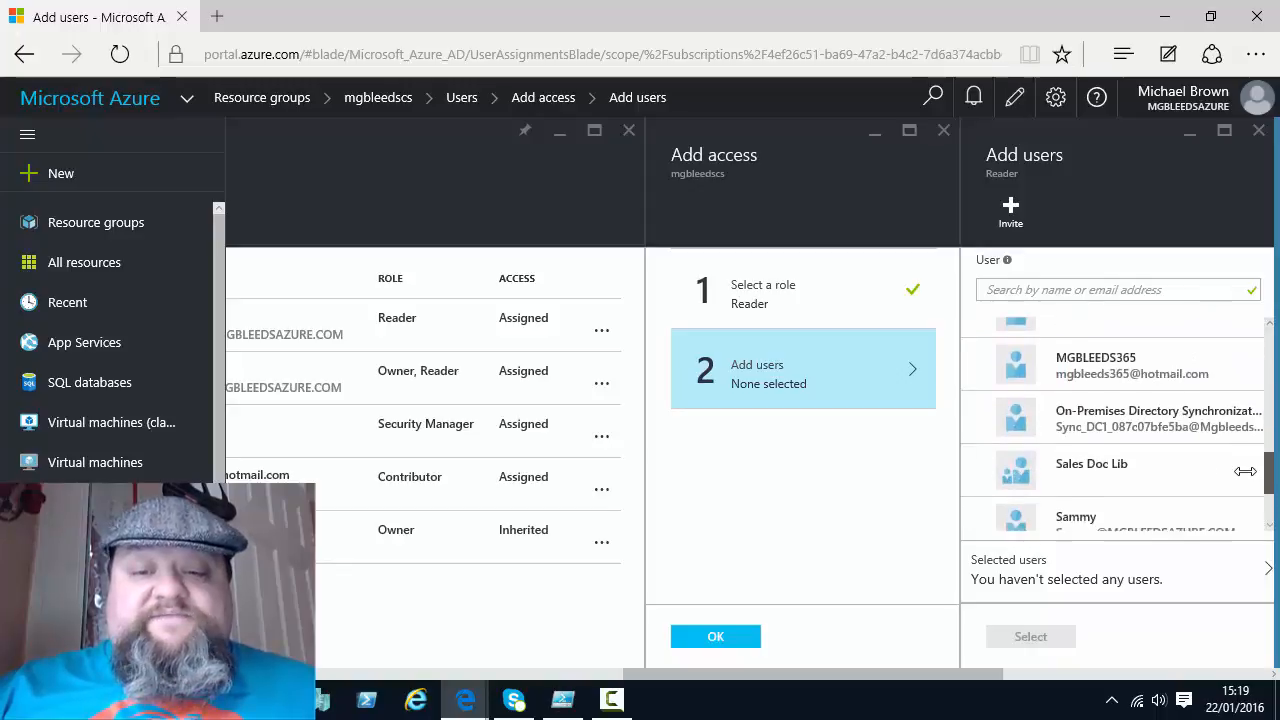
scroll(up, 3)
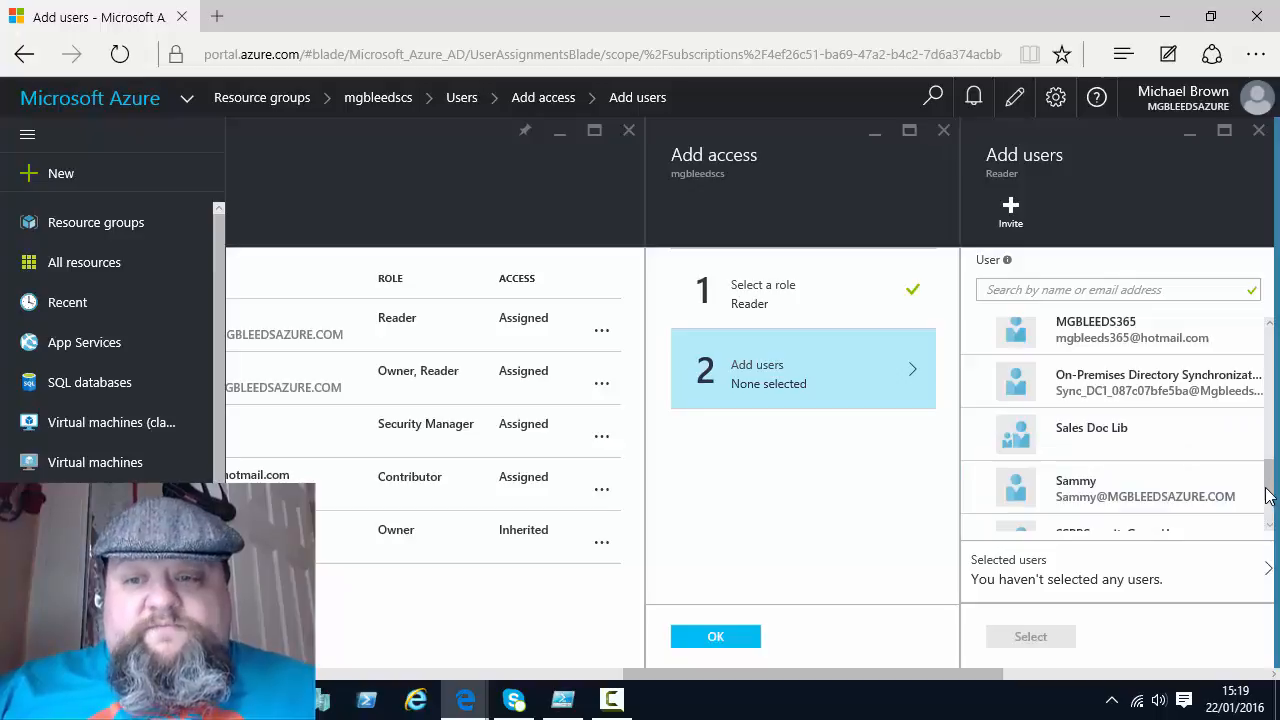
mouse_move(1050, 232)
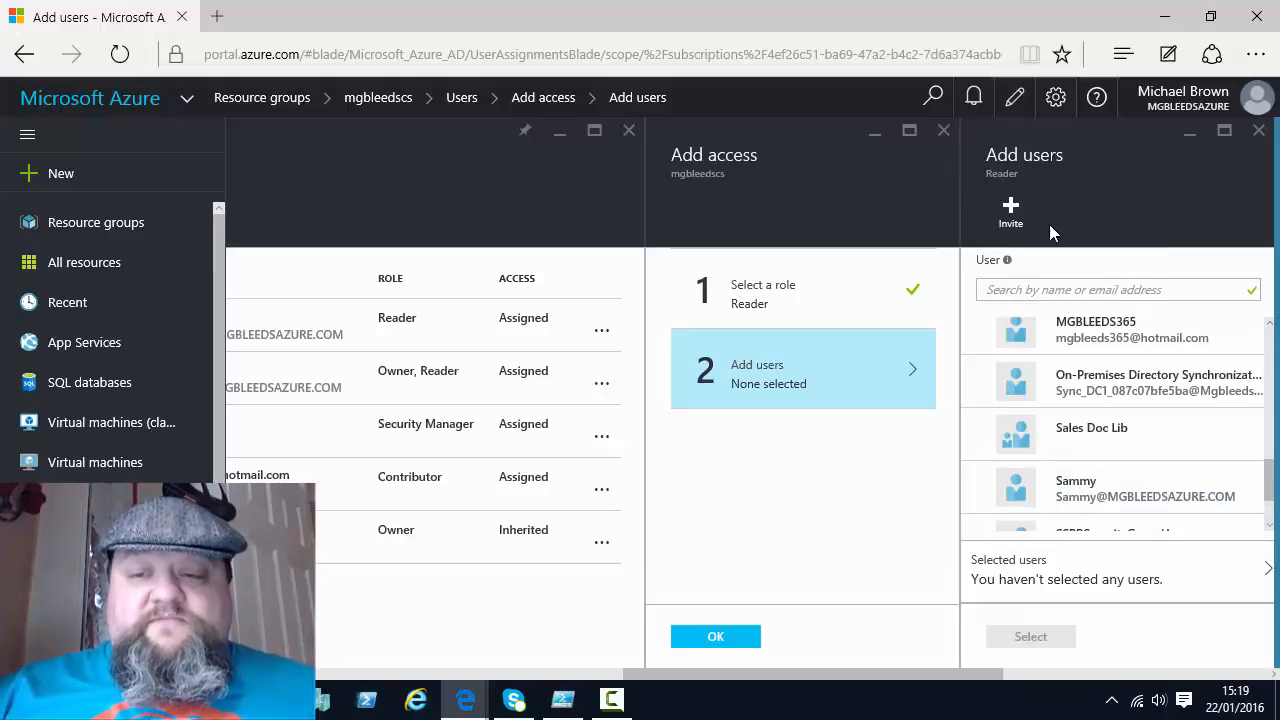
mouse_move(1011, 210)
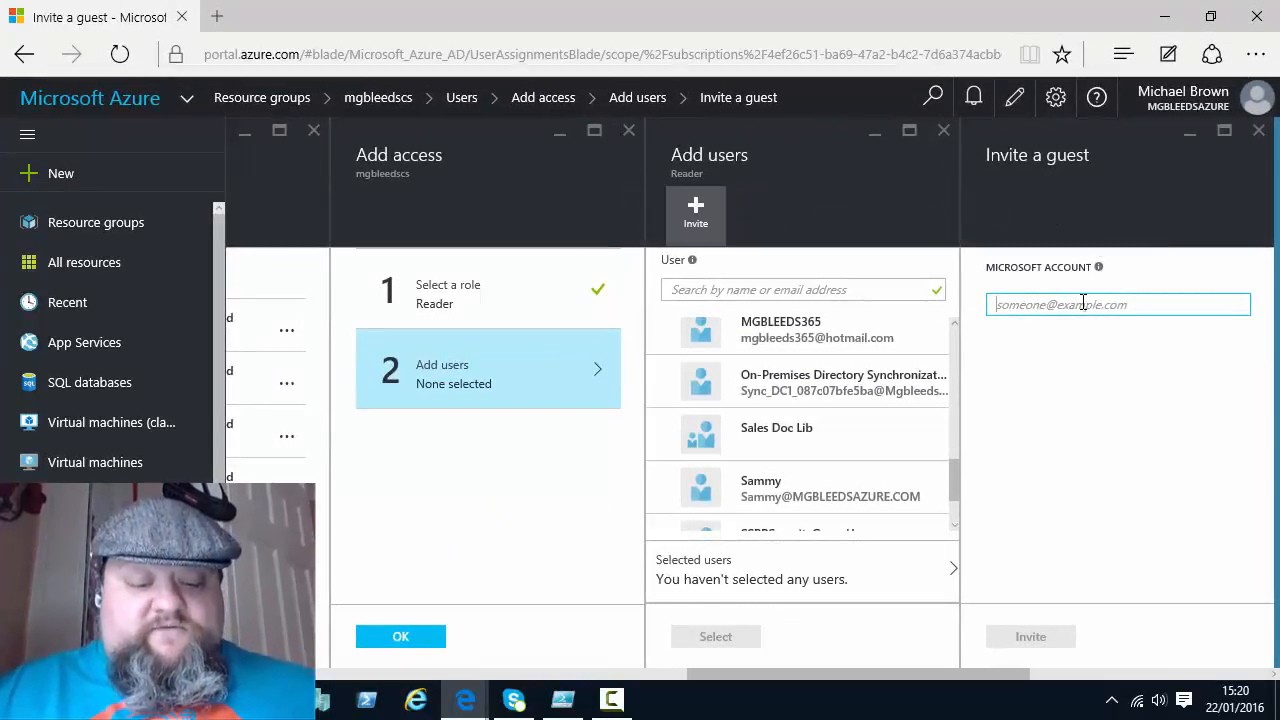
Enter a guest Microsoft account address, then cancel the Invite a guest and Add users panels.
text(xxx)
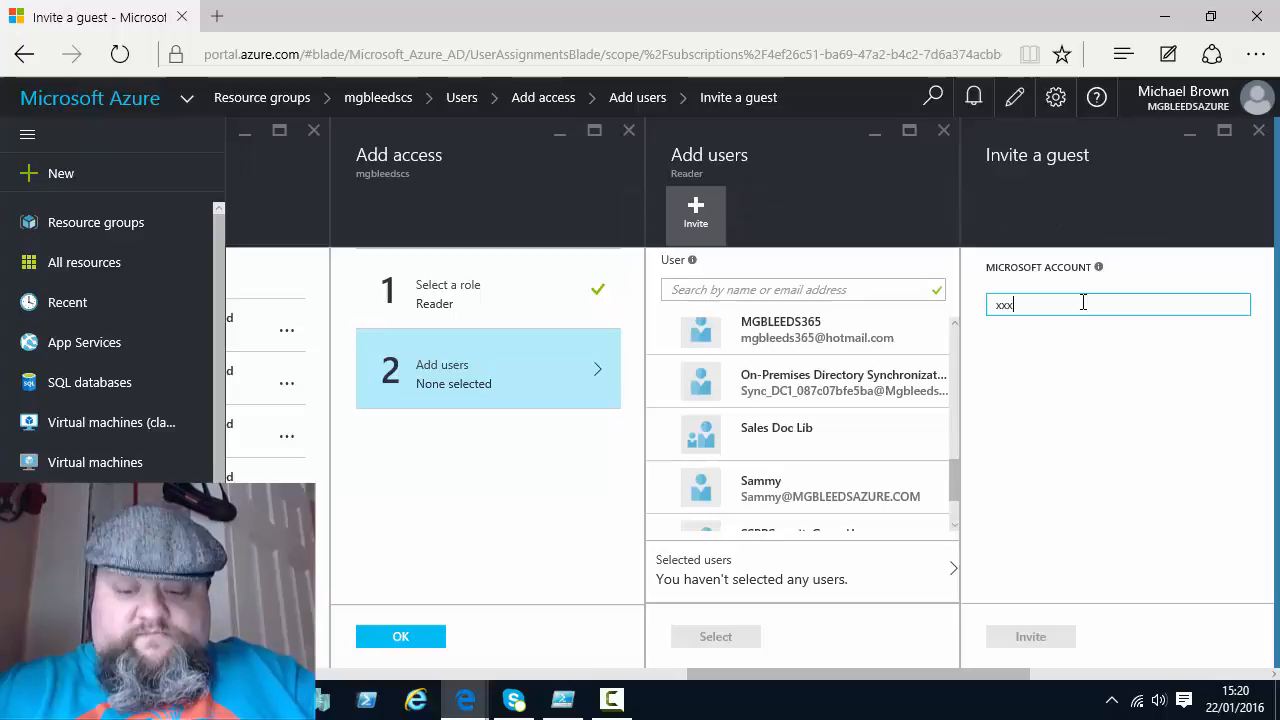
text(@hohtmal.com)
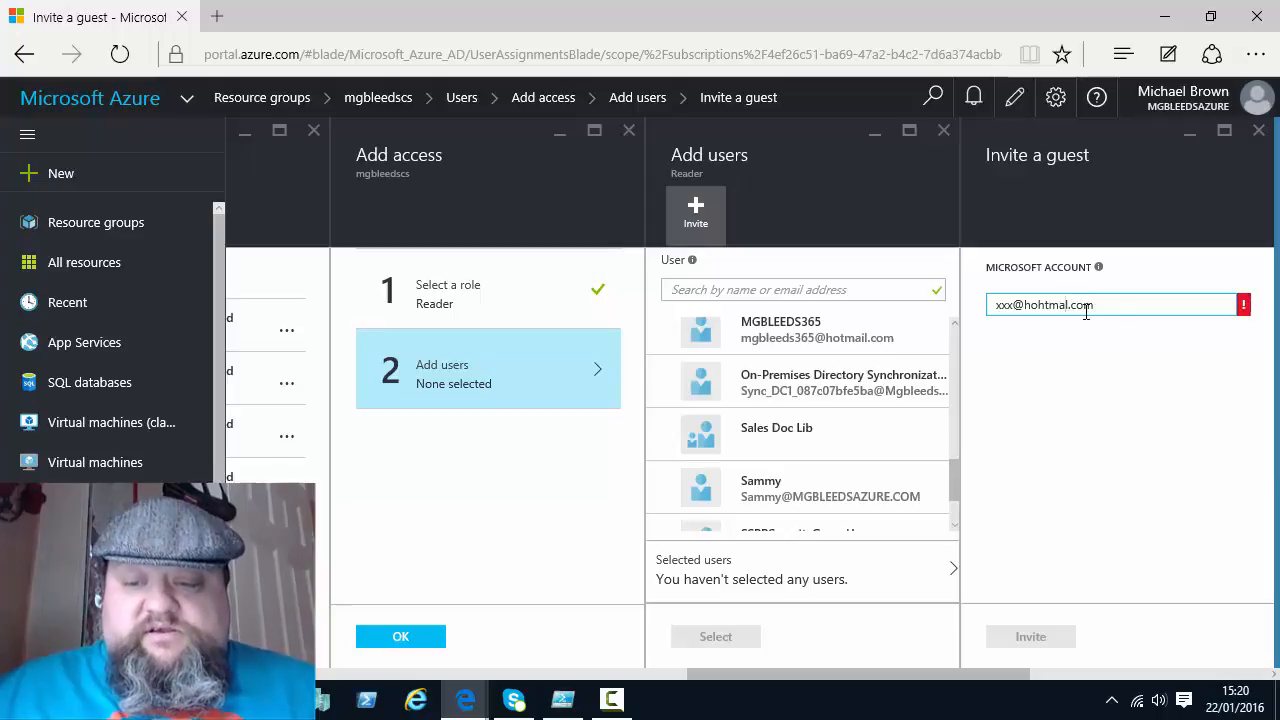
key(Backspace)
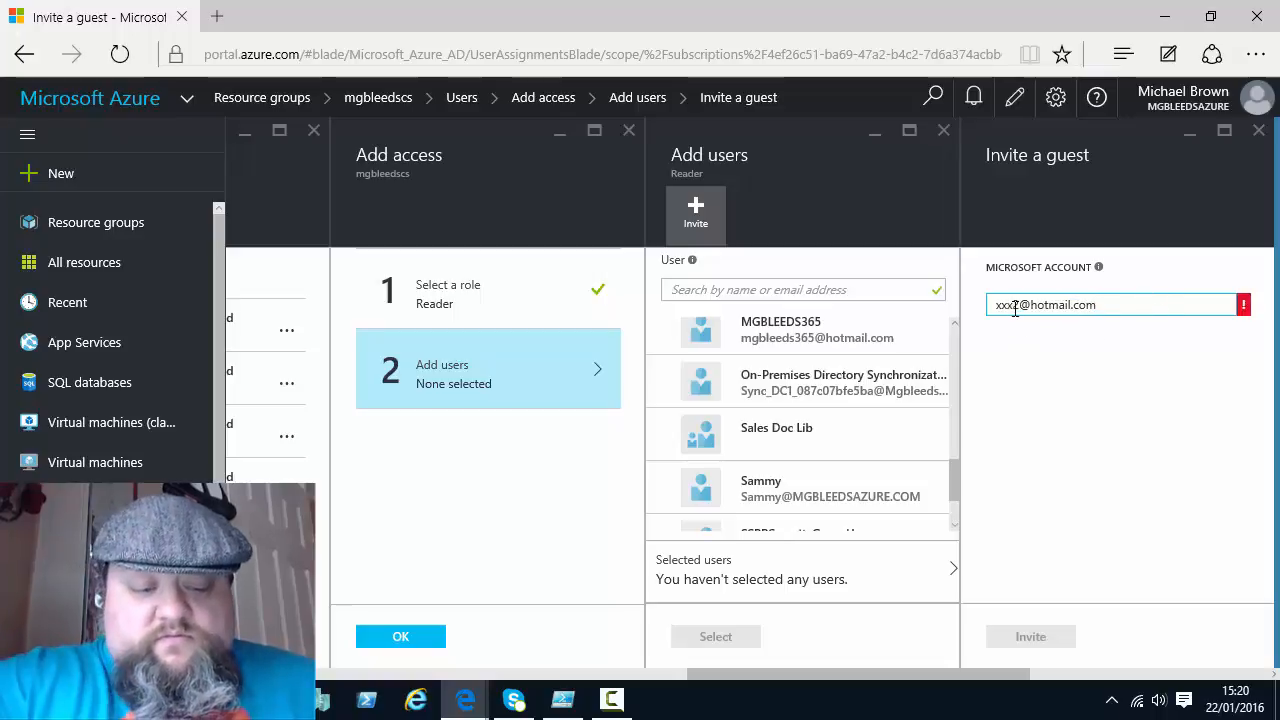
text(2)
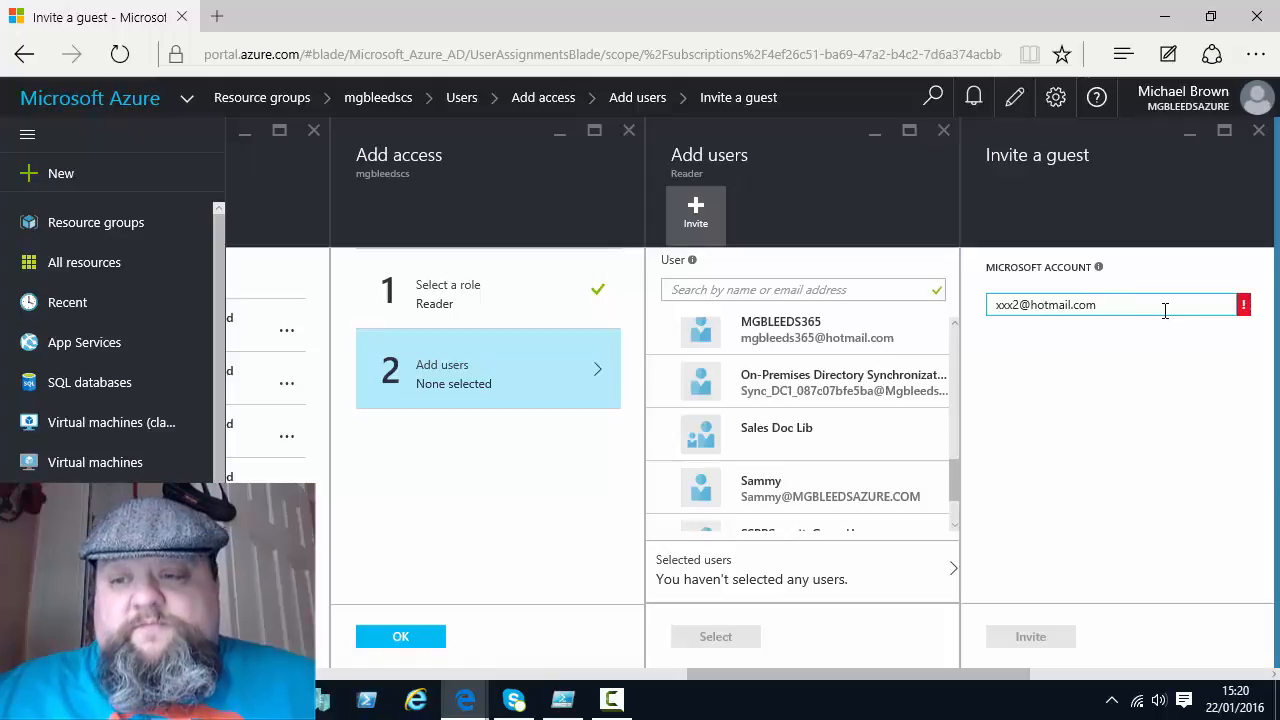
mouse_move(1120, 290)
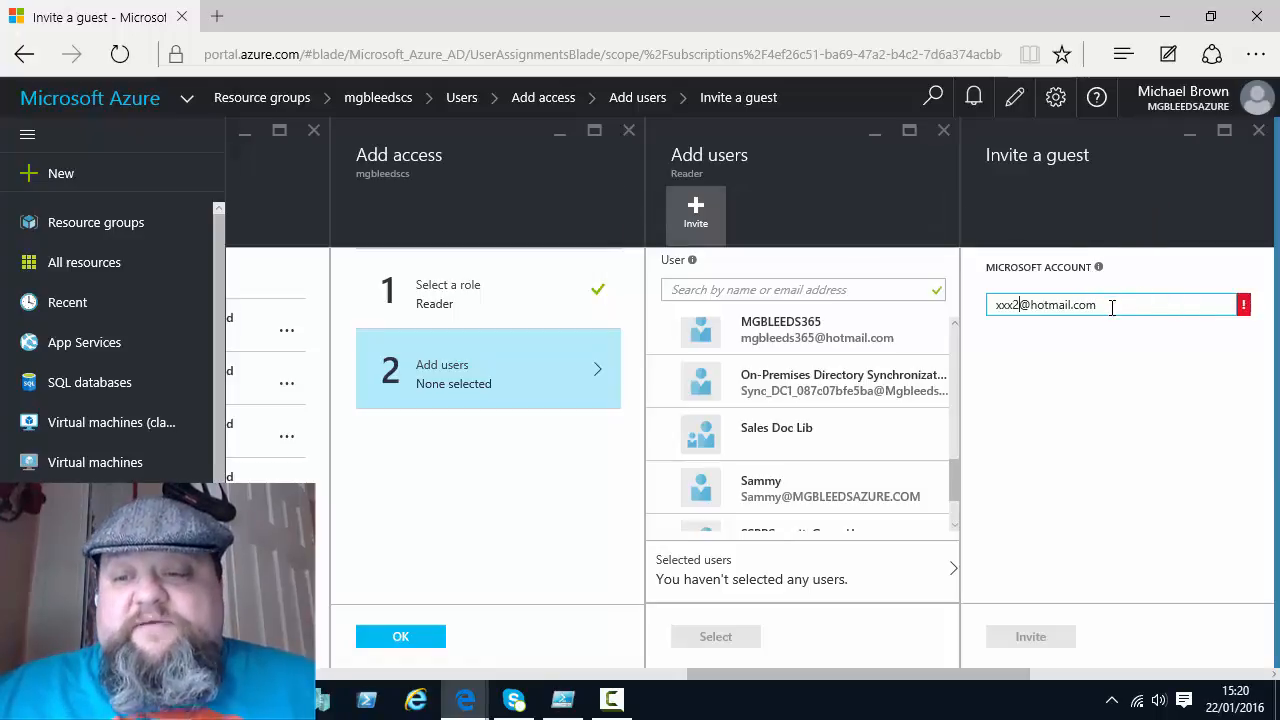
mouse_move(1099, 272)
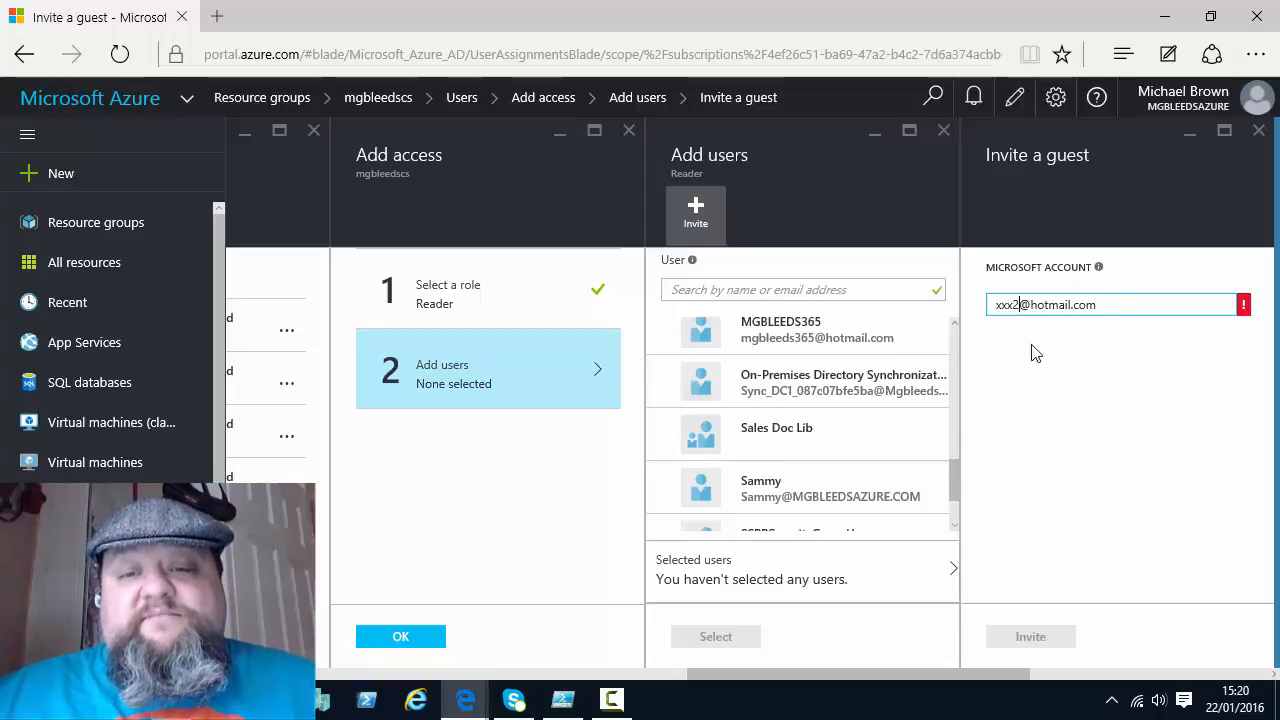
mouse_move(995, 343)
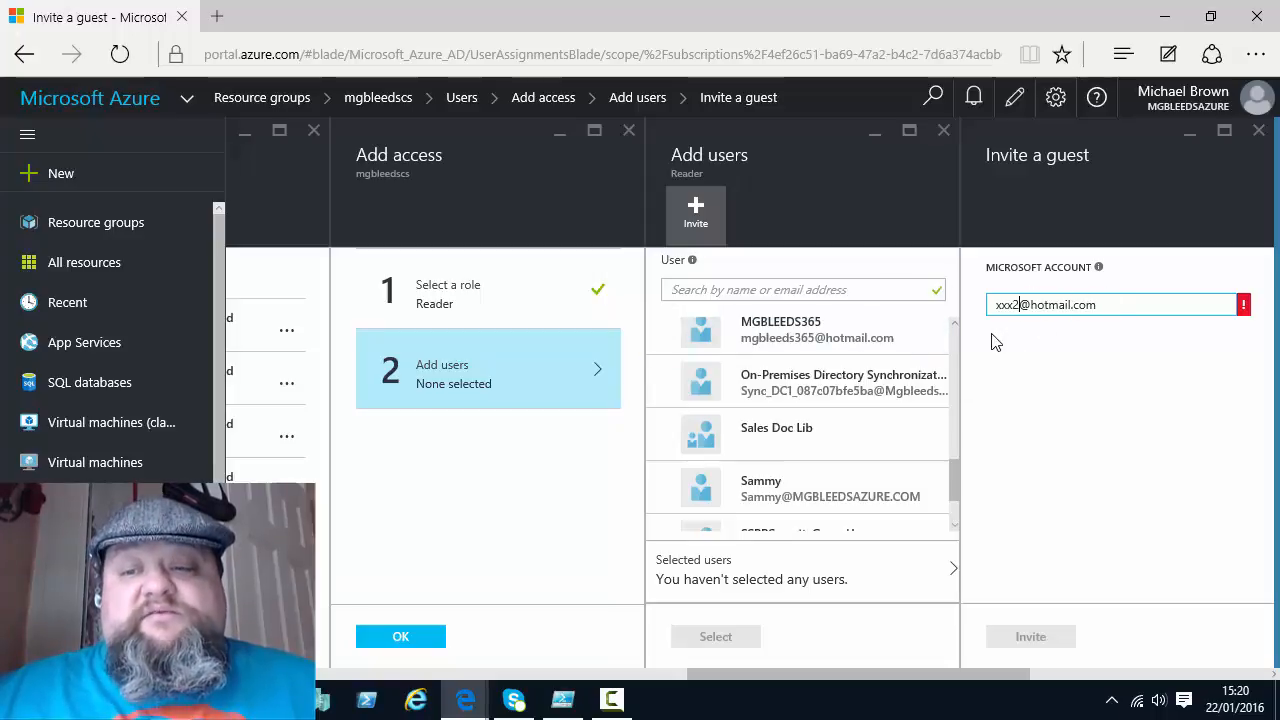
click(1223, 130)
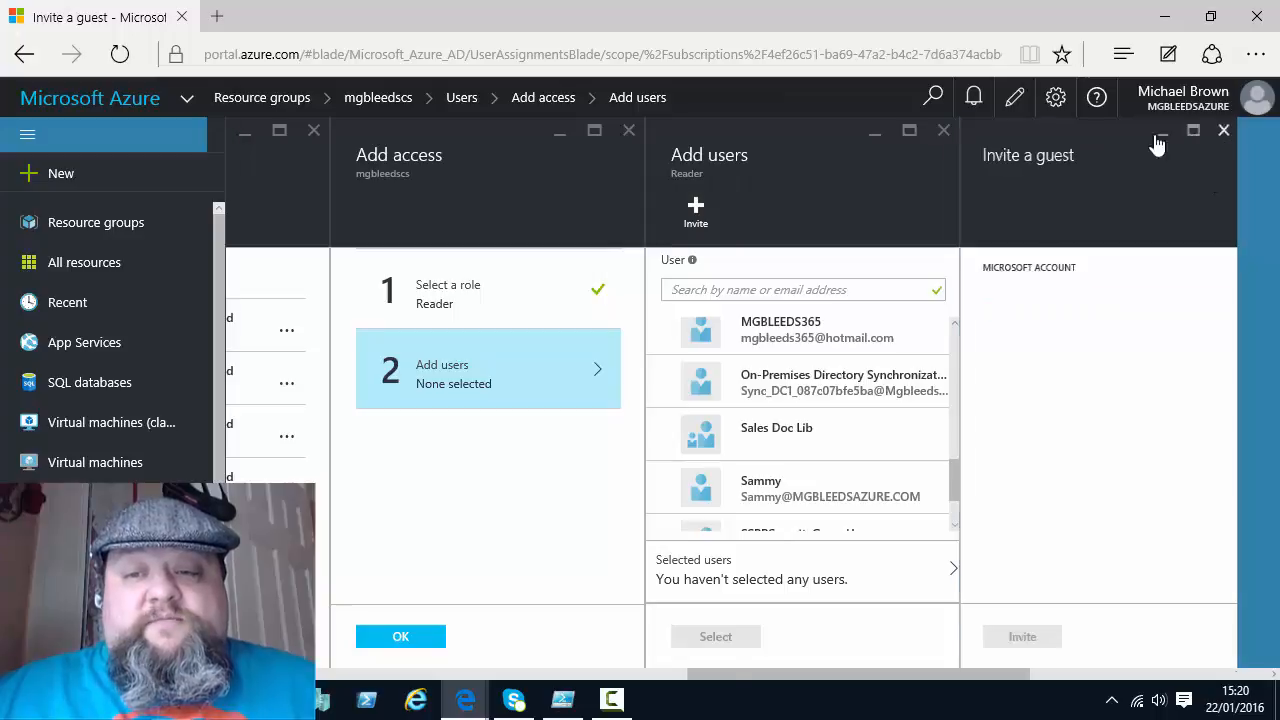
click(628, 130)
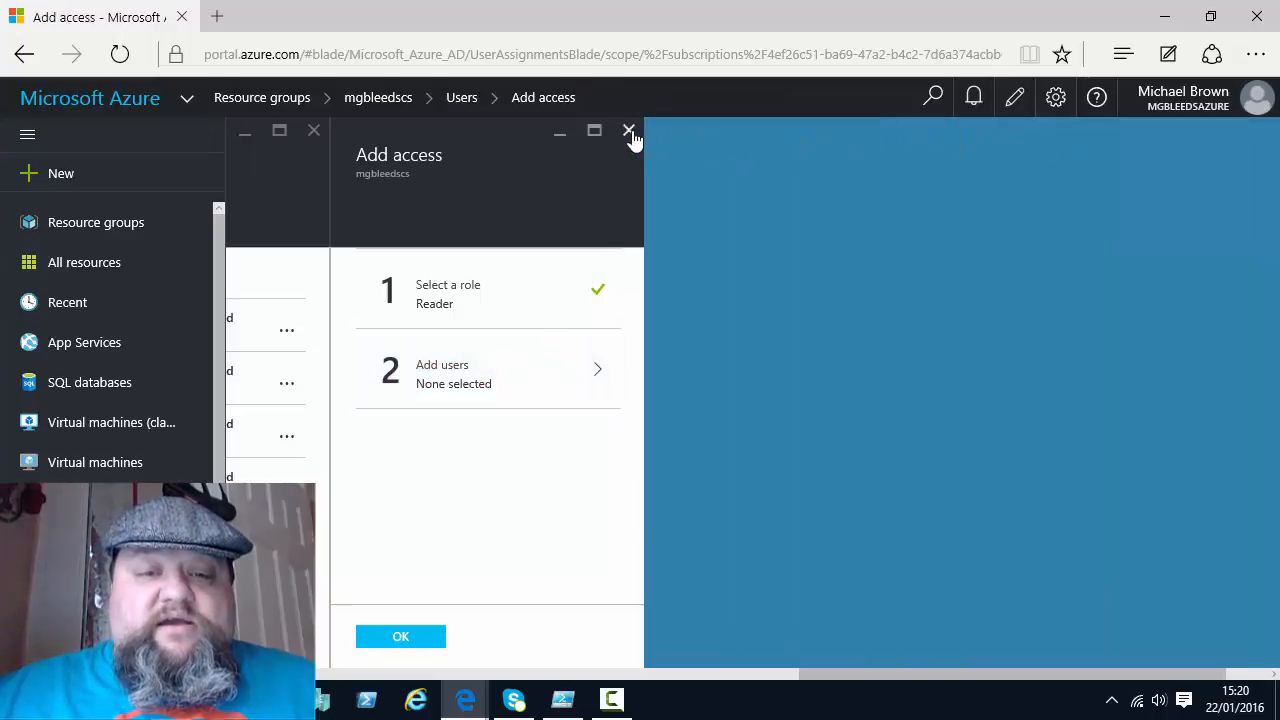
Close the Add access panel to return to the five existing mgbleedscs assignments.
click(628, 130)
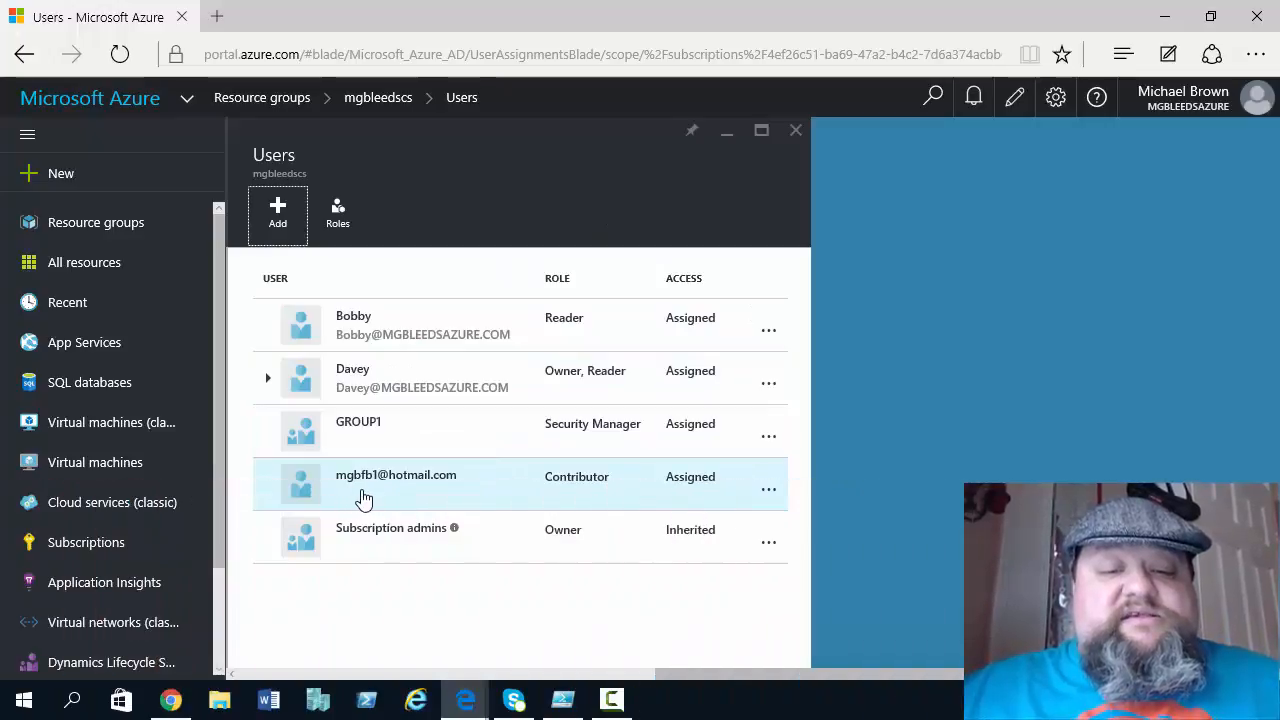
mouse_move(562, 505)
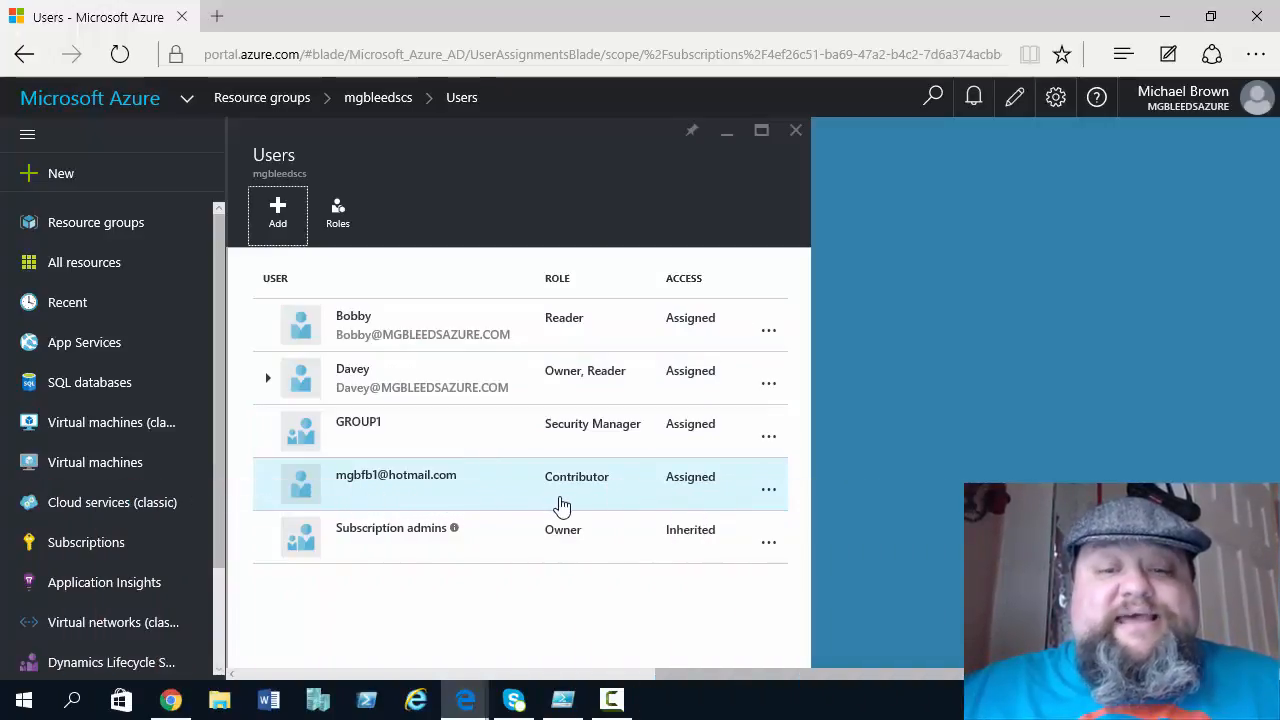
mouse_move(490, 512)
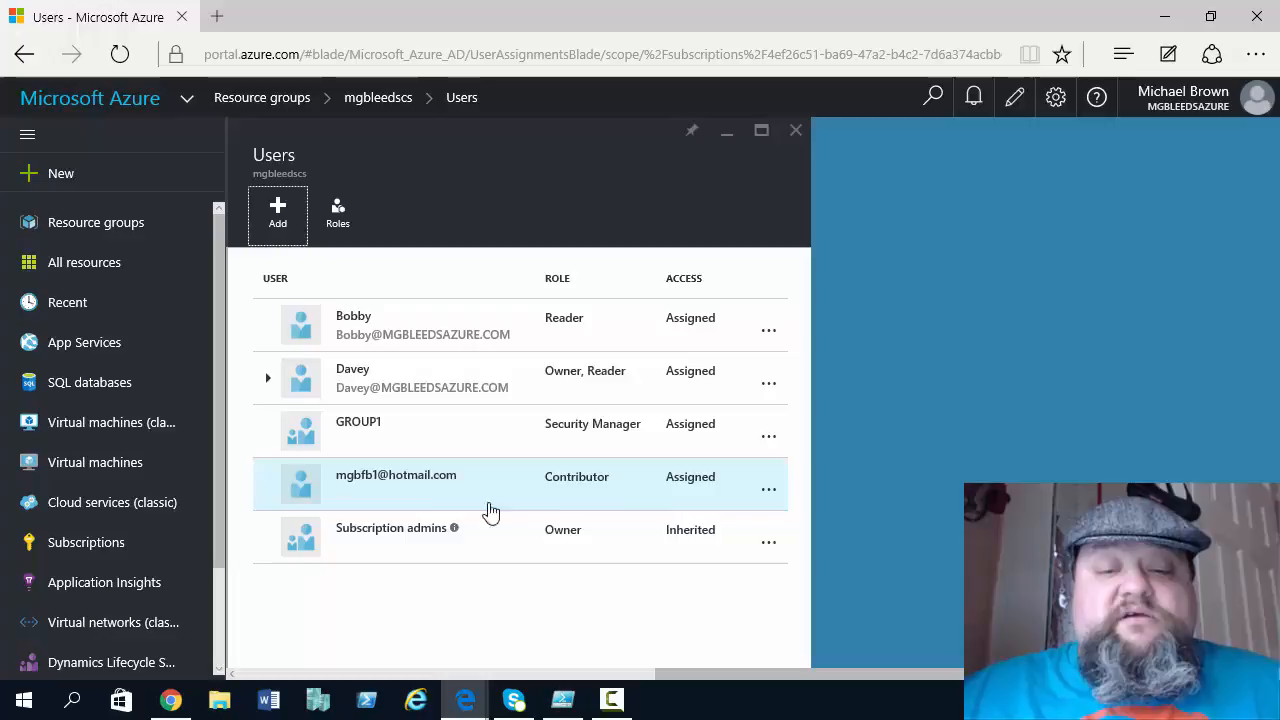
mouse_move(430, 520)
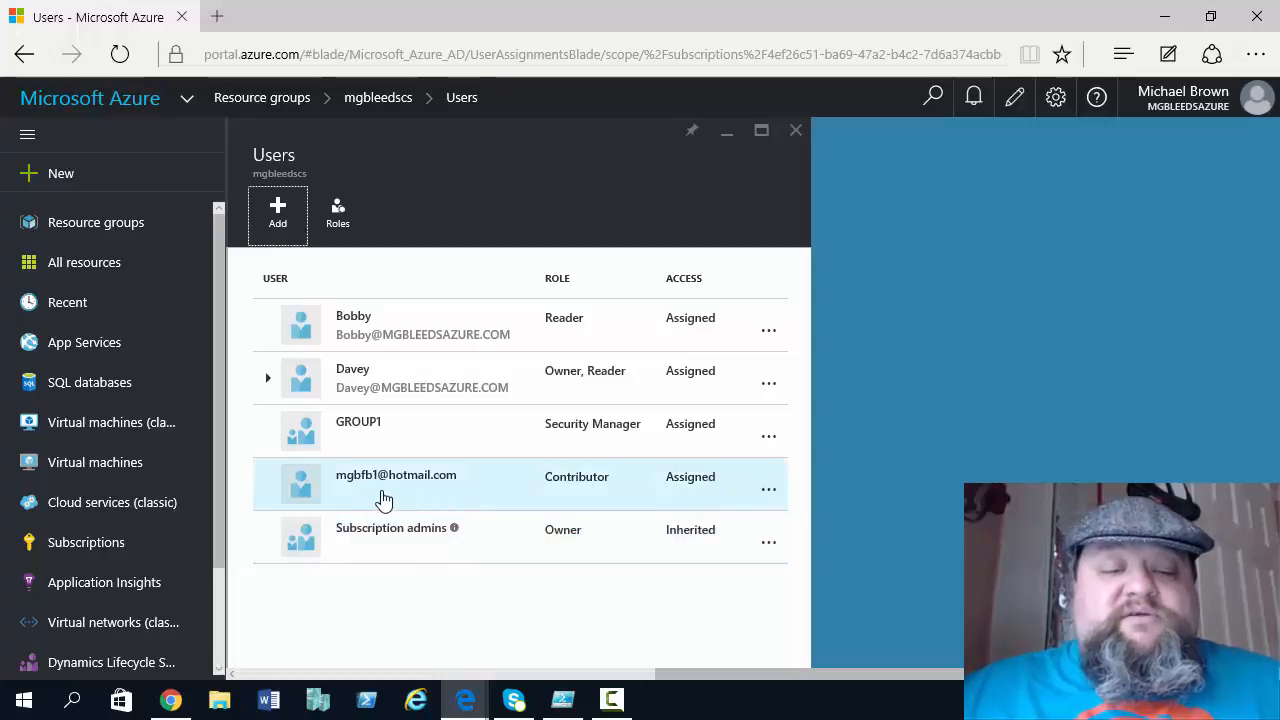
mouse_move(395, 493)
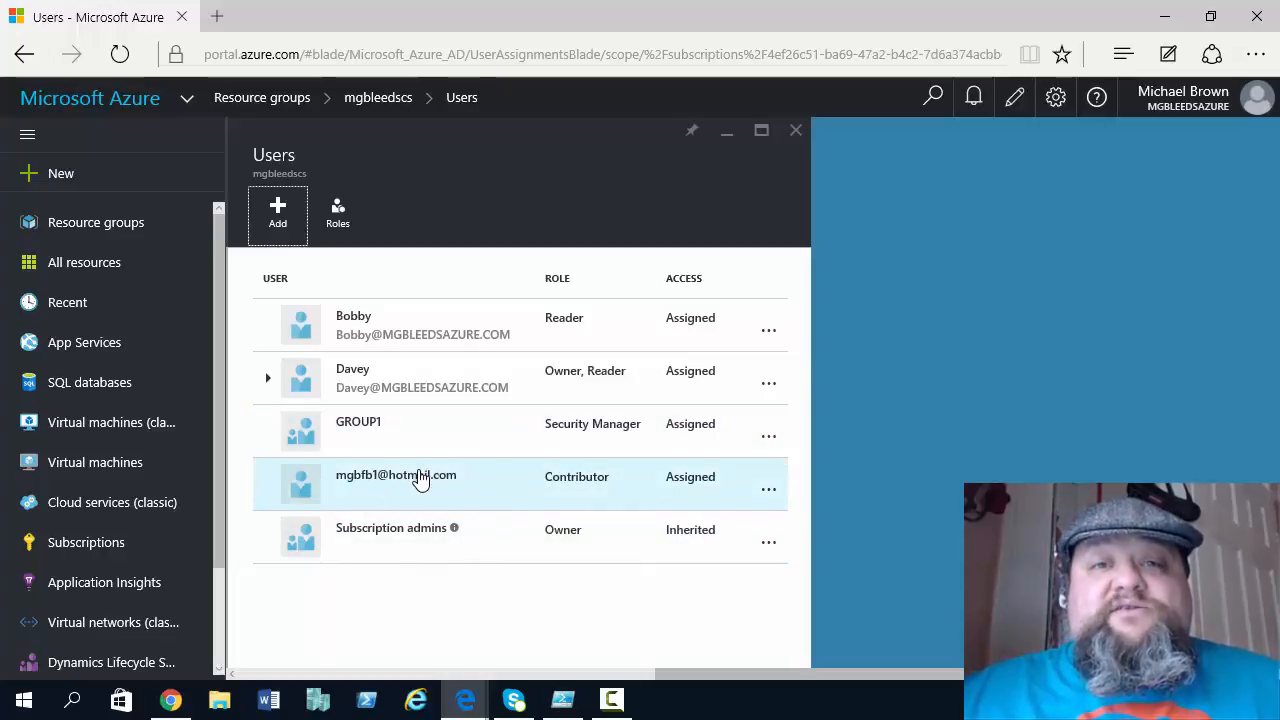
mouse_move(420, 476)
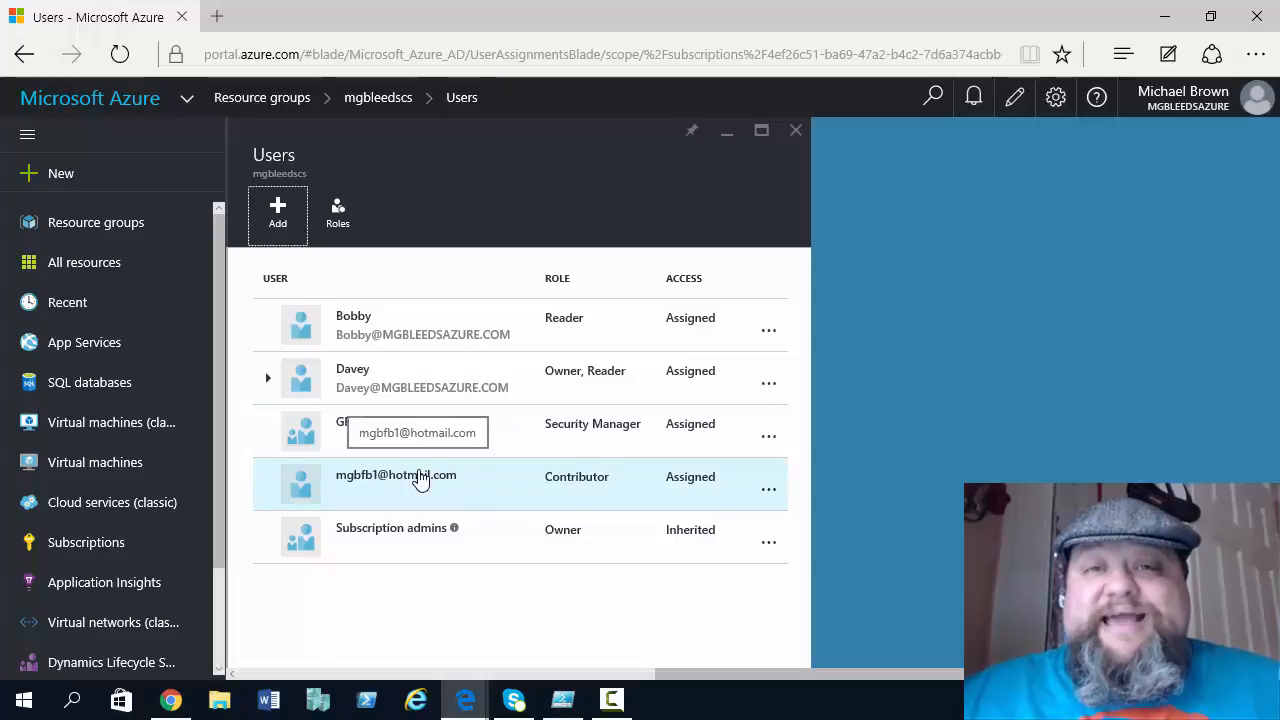
mouse_move(615, 606)
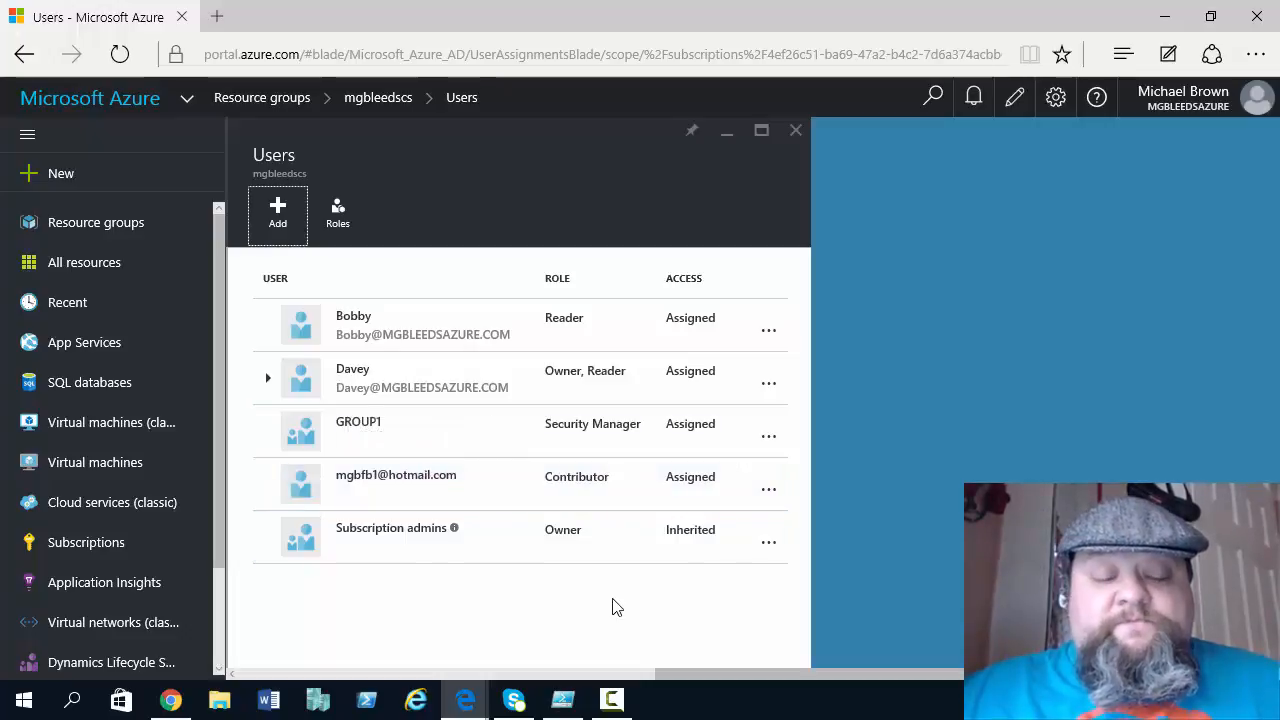
mouse_move(537, 591)
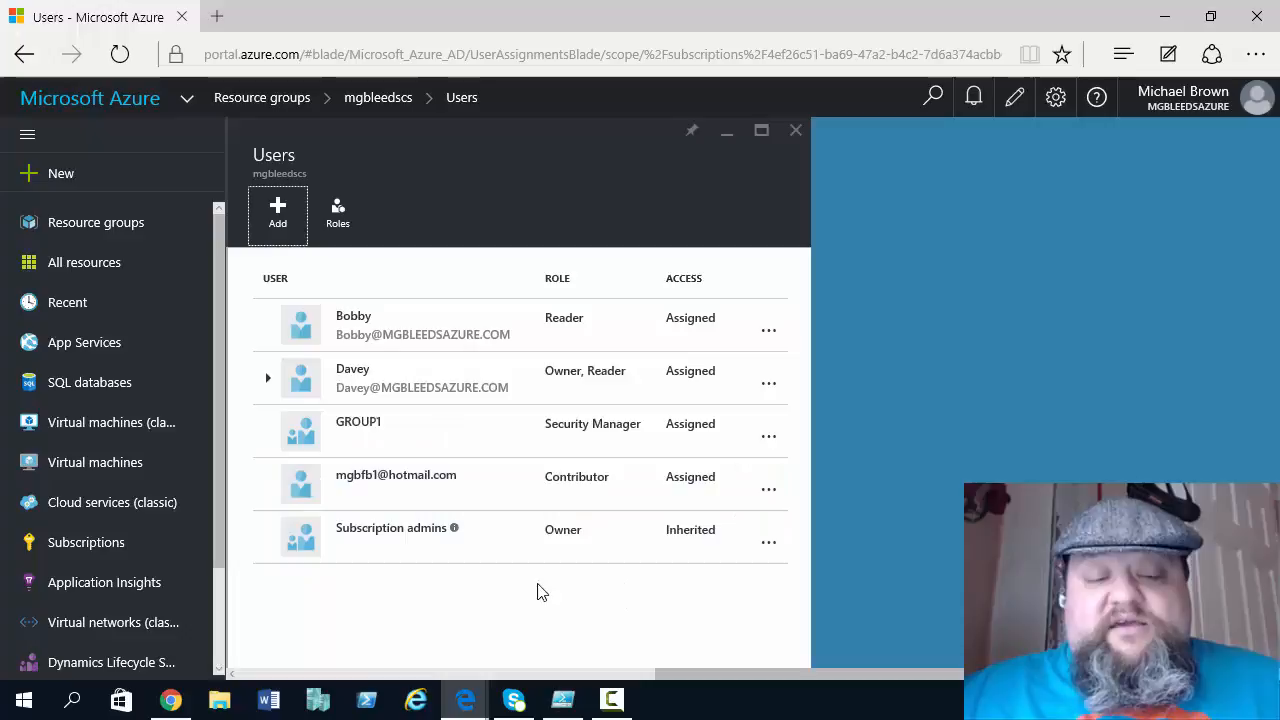
mouse_move(393, 608)
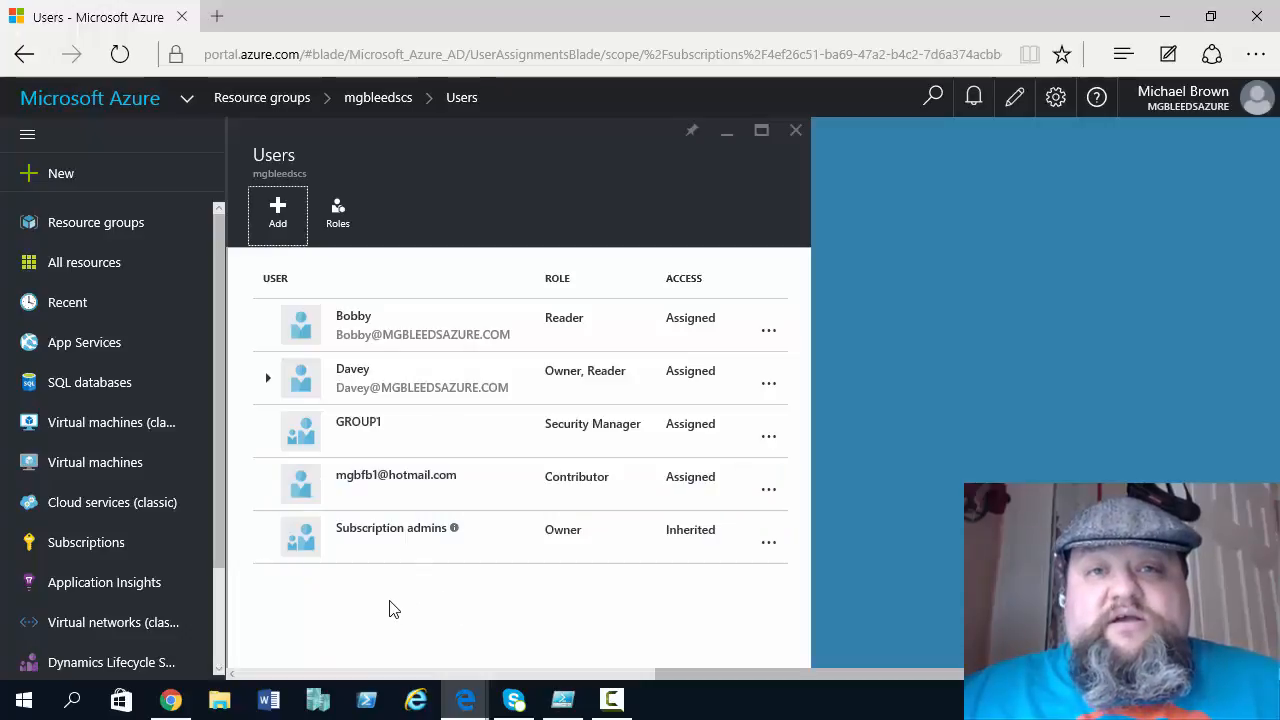
mouse_move(170, 698)
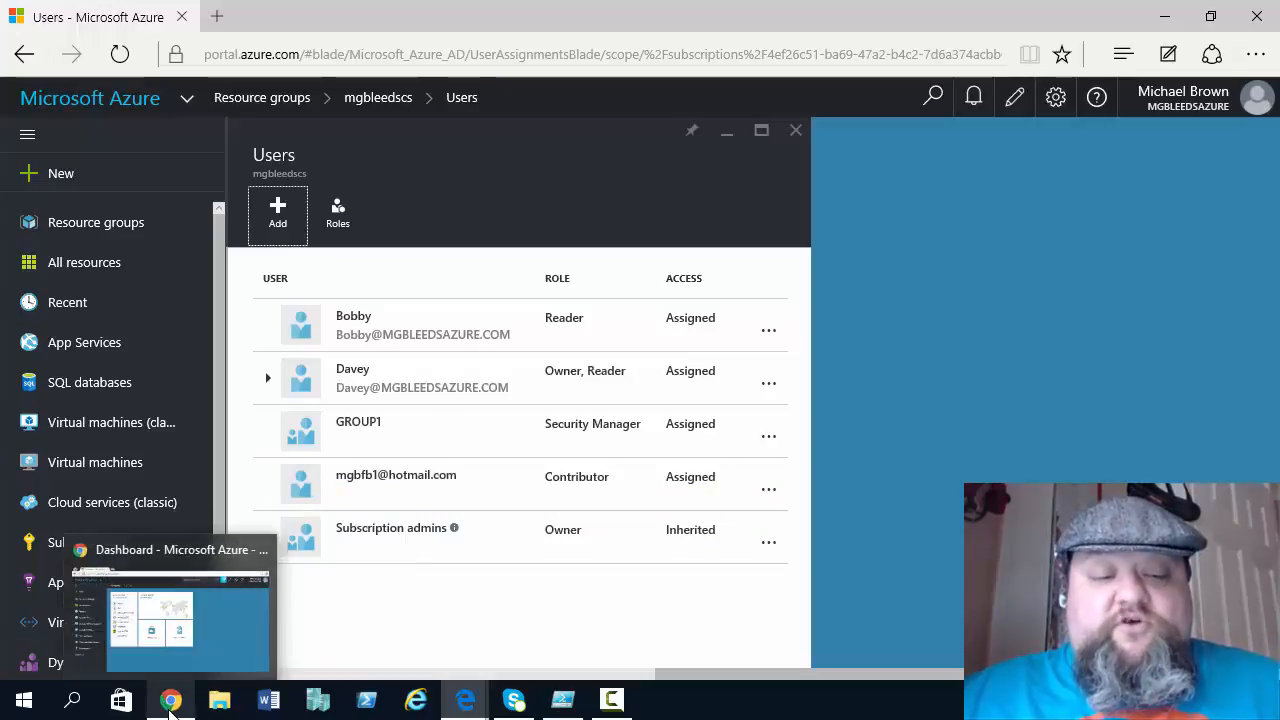
In the other Chrome window, open mgbleedscs from the Resource groups list.
click(165, 620)
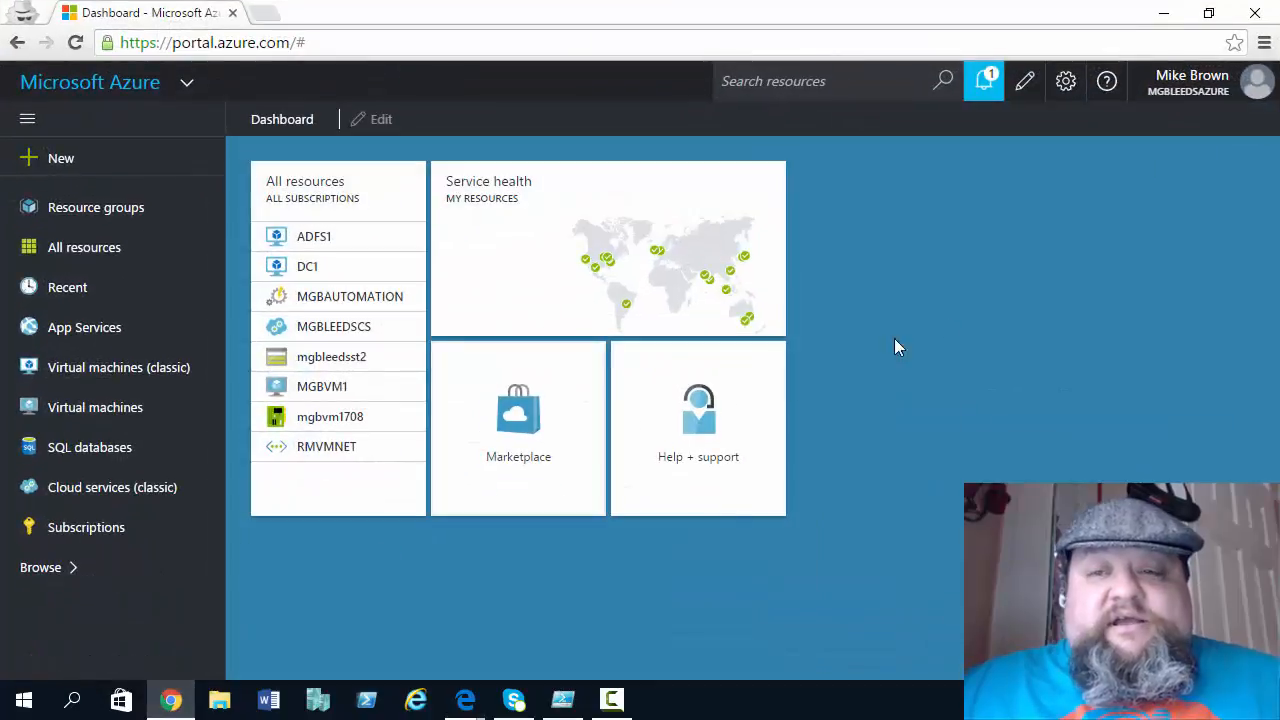
mouse_move(1210, 183)
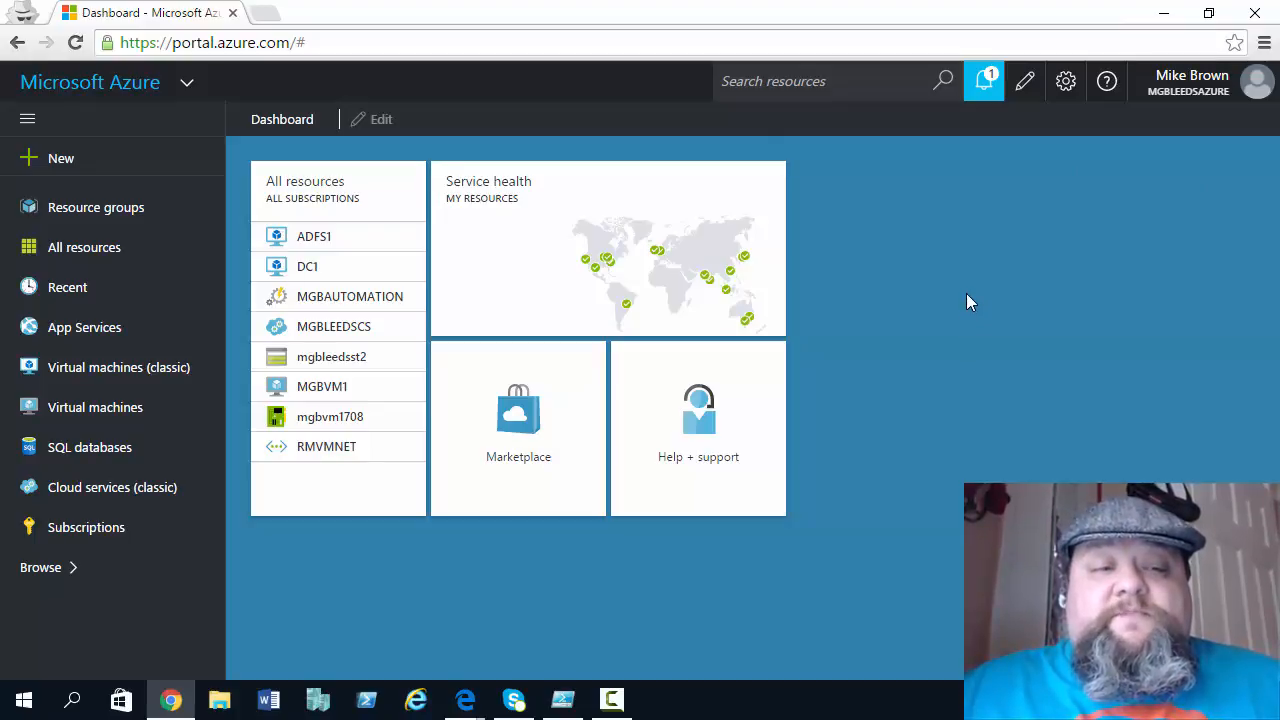
click(96, 207)
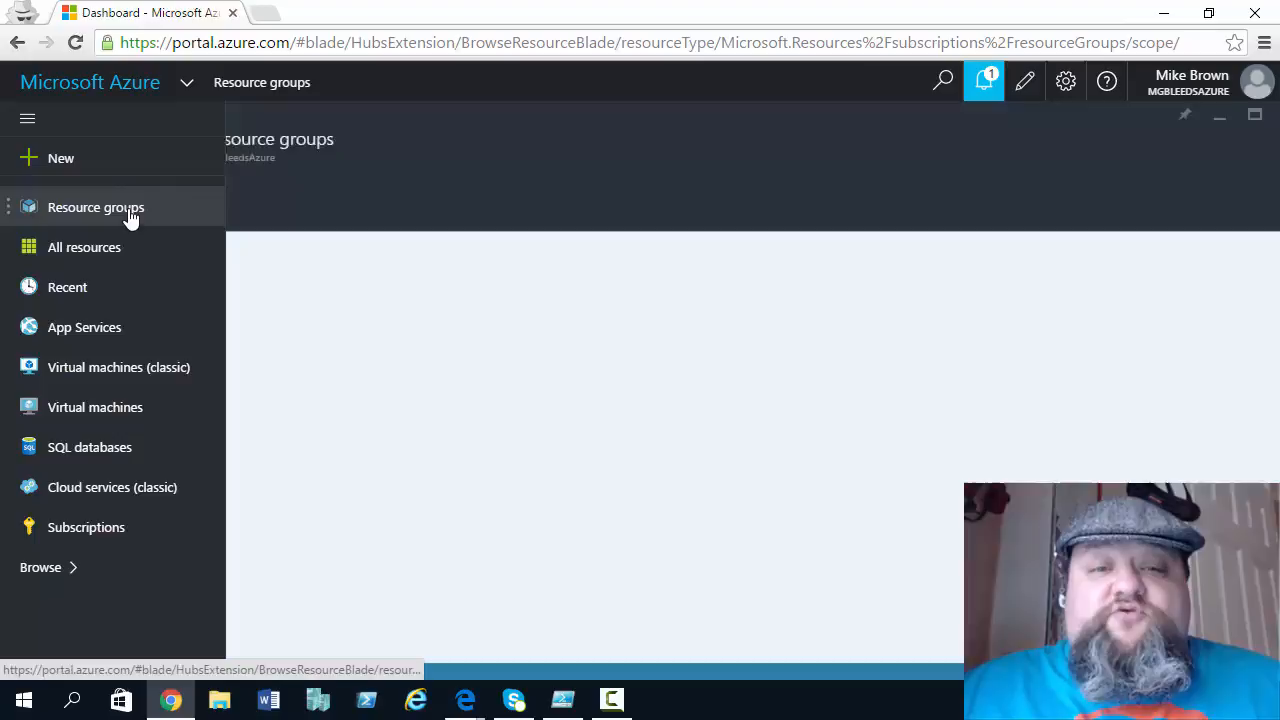
click(96, 207)
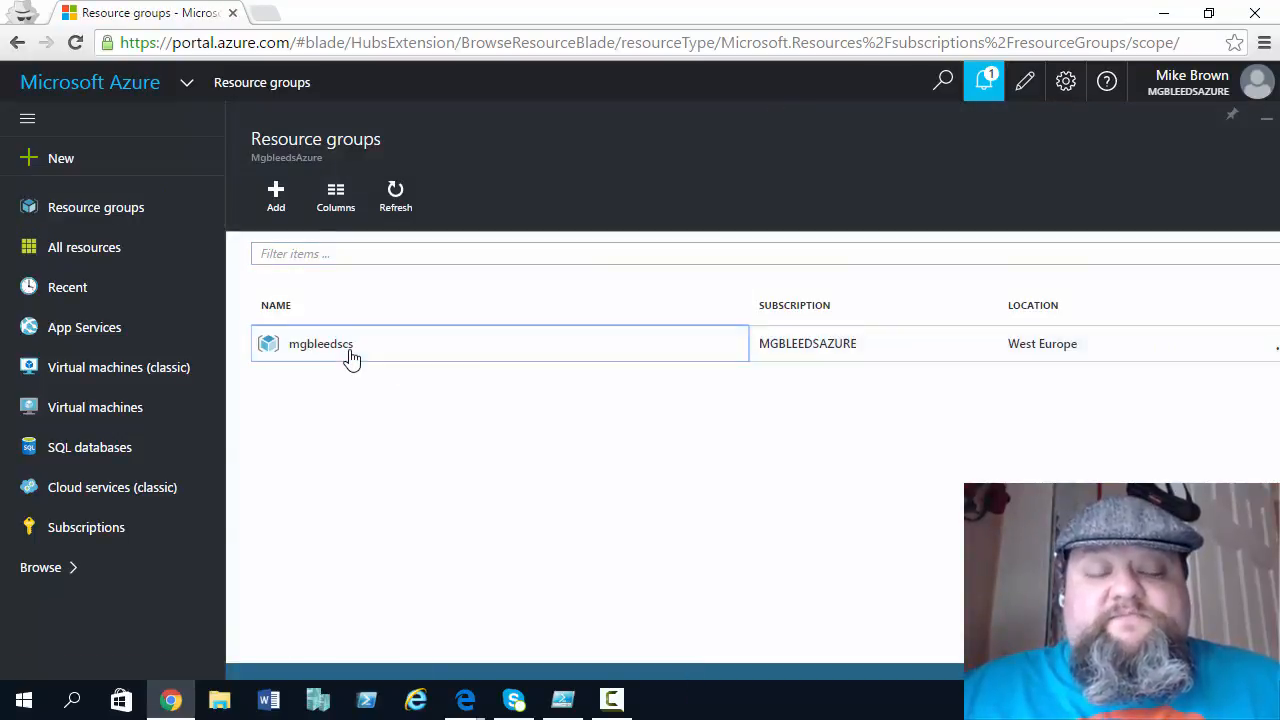
click(320, 343)
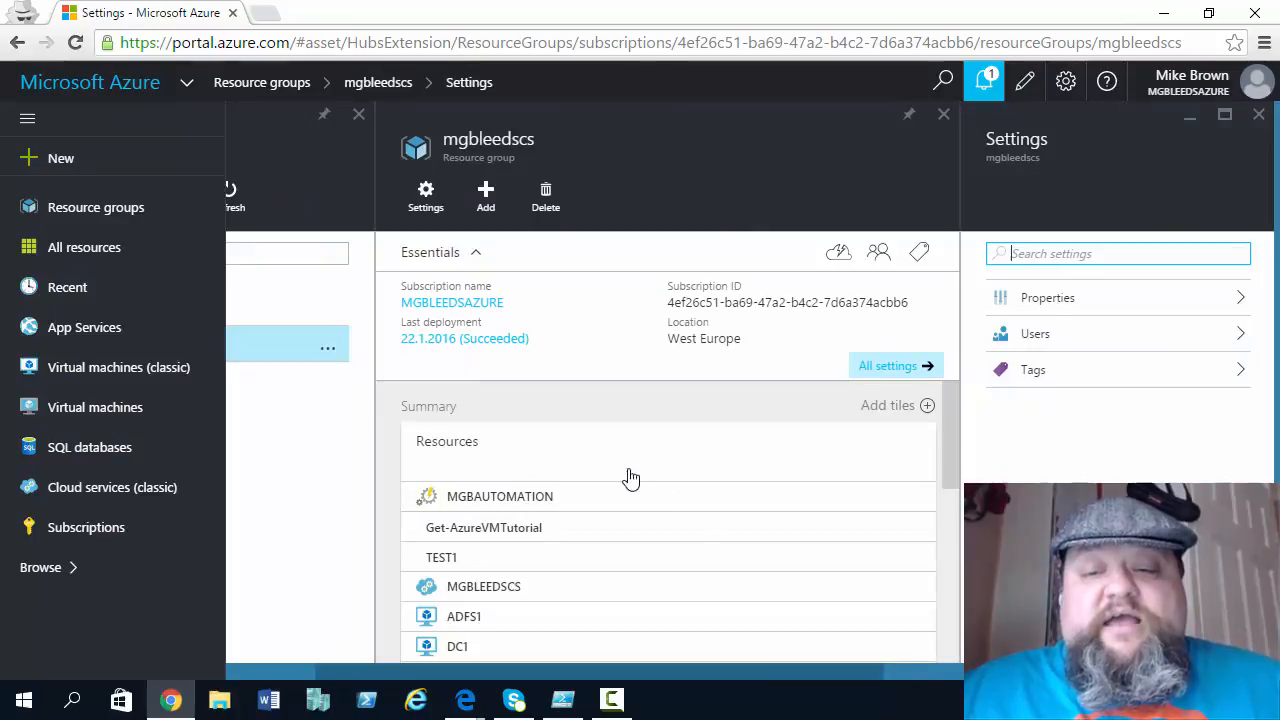
scroll(down, 3)
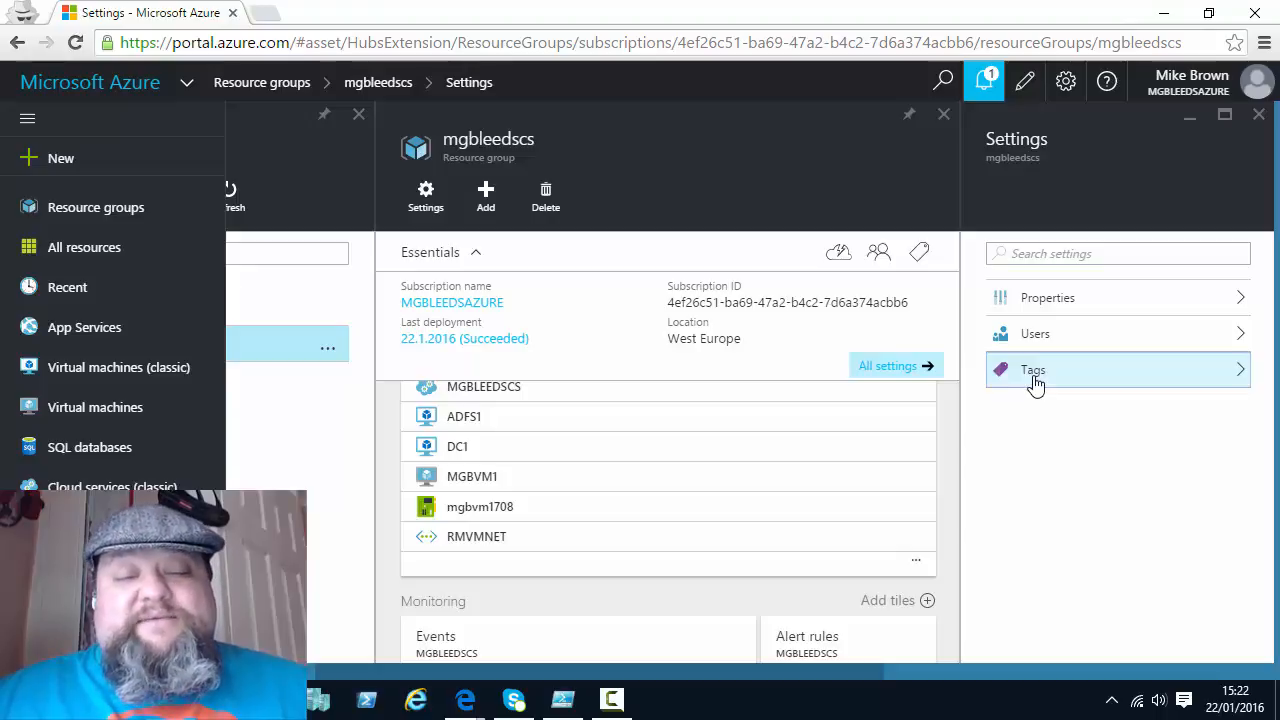
Open the Tags blade listing DEV STUFF : PPE and MSIA STUFF : Course1.
click(1033, 369)
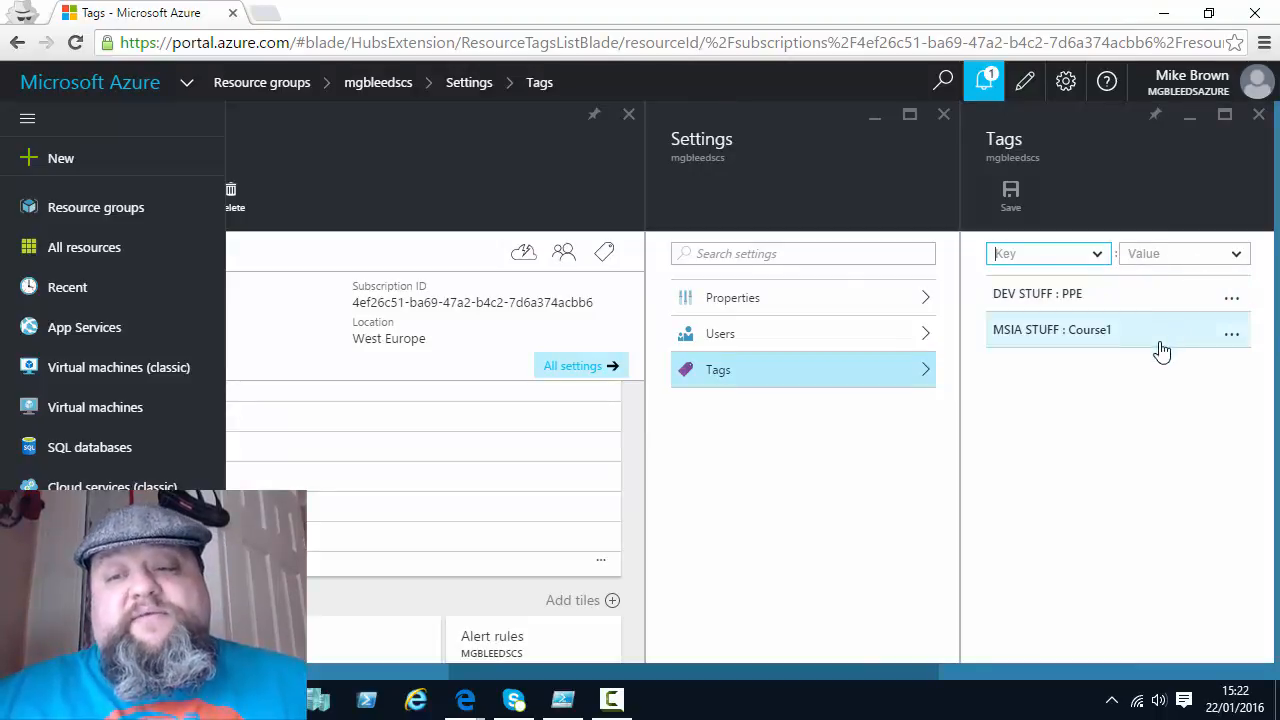
mouse_move(1145, 390)
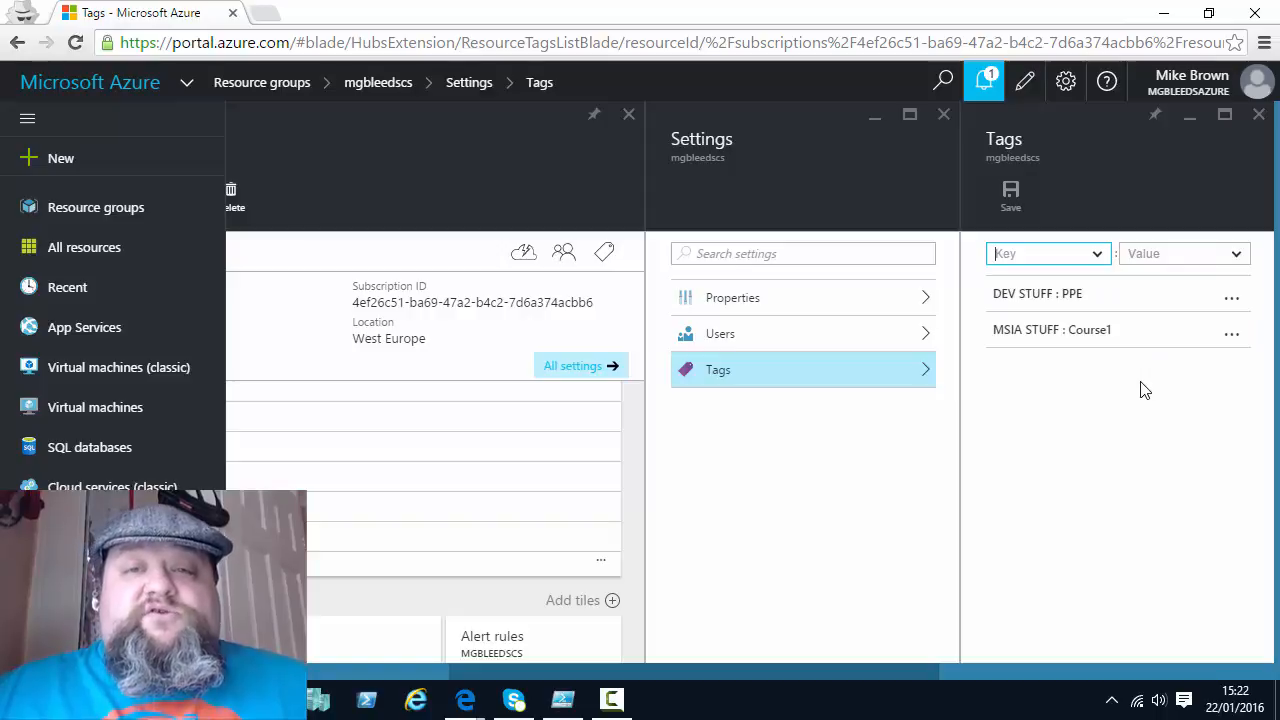